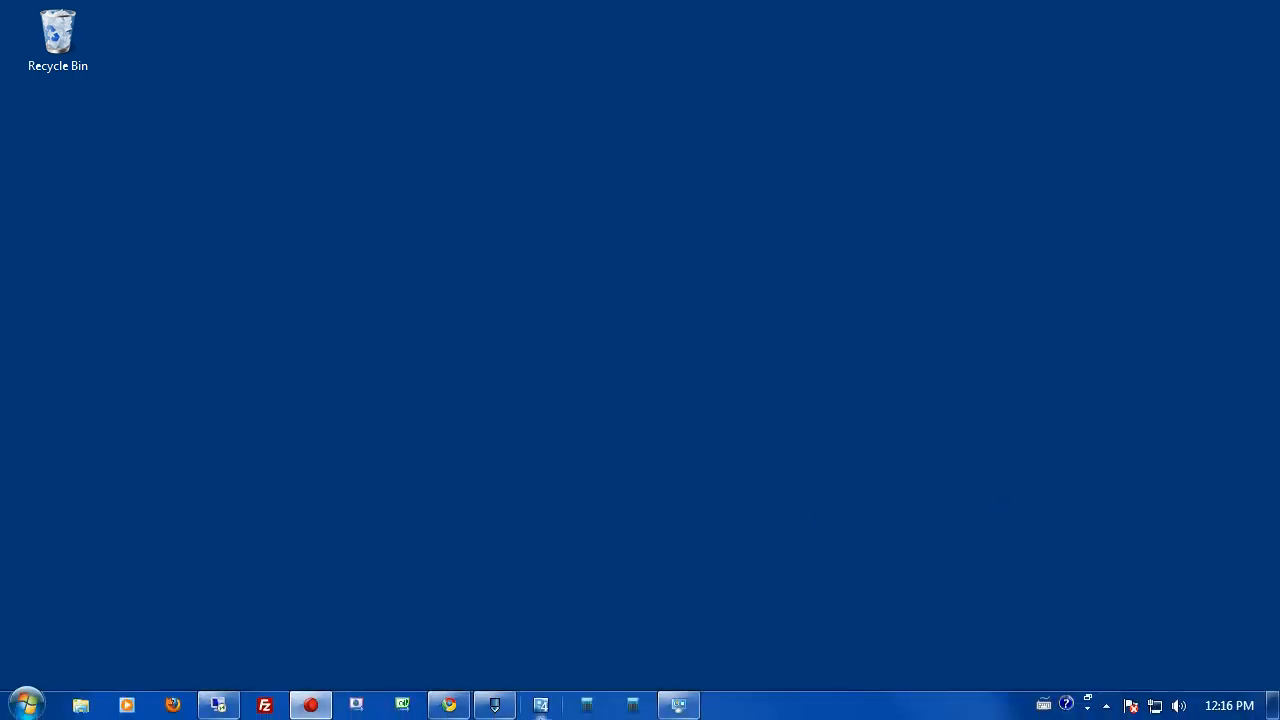
Launch Visual Web Developer 2010 Express from the taskbar and show its Start Page.
click(356, 704)
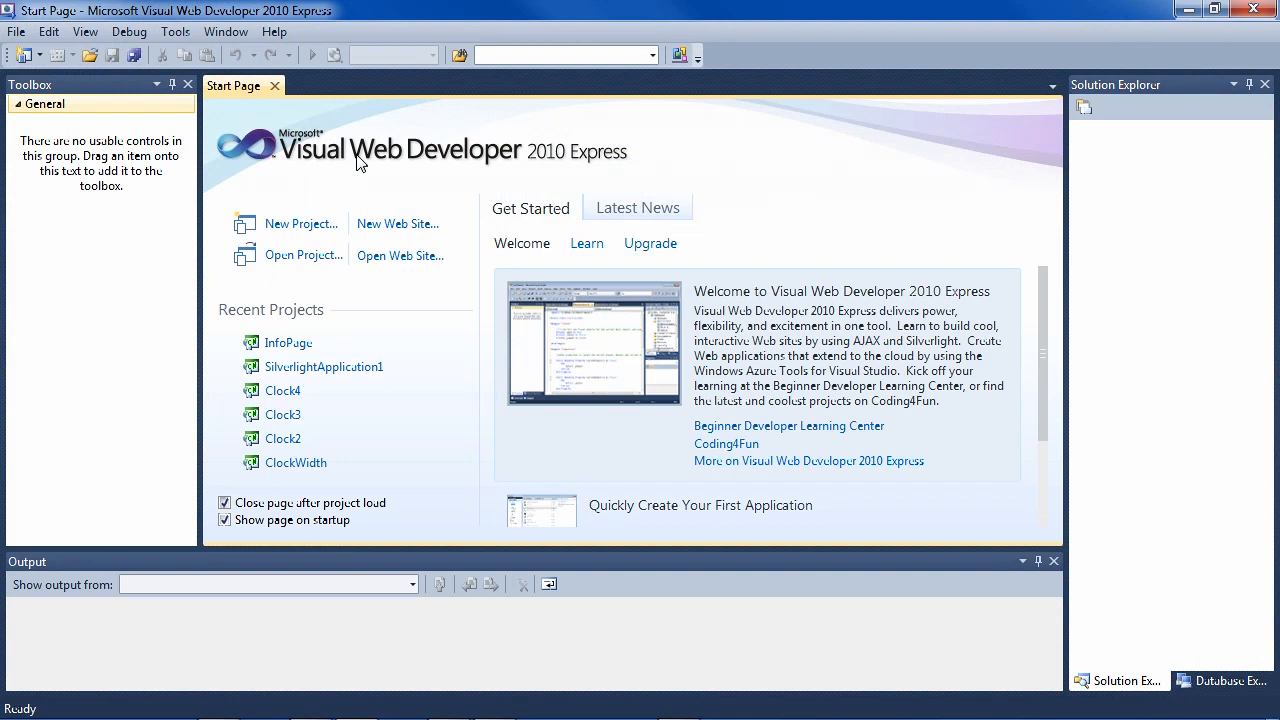
mouse_move(300, 224)
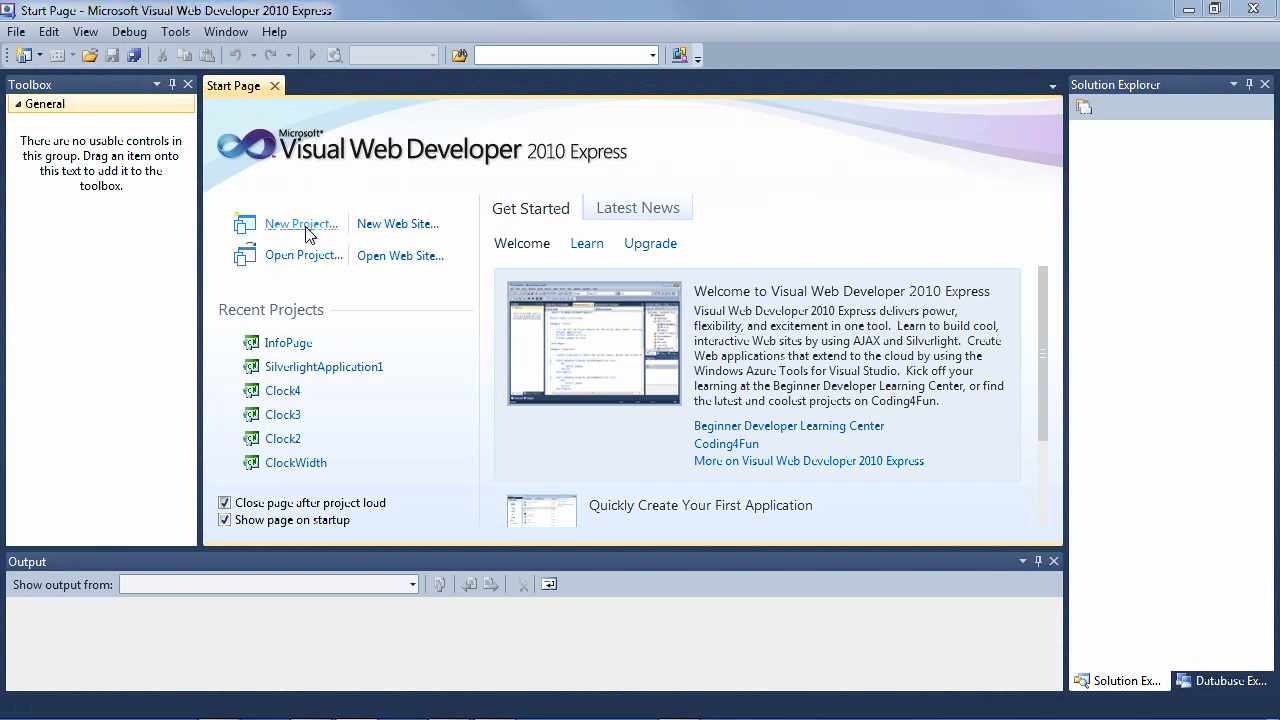
Create a new ASP.NET Web Application project named UserGroup.
click(300, 224)
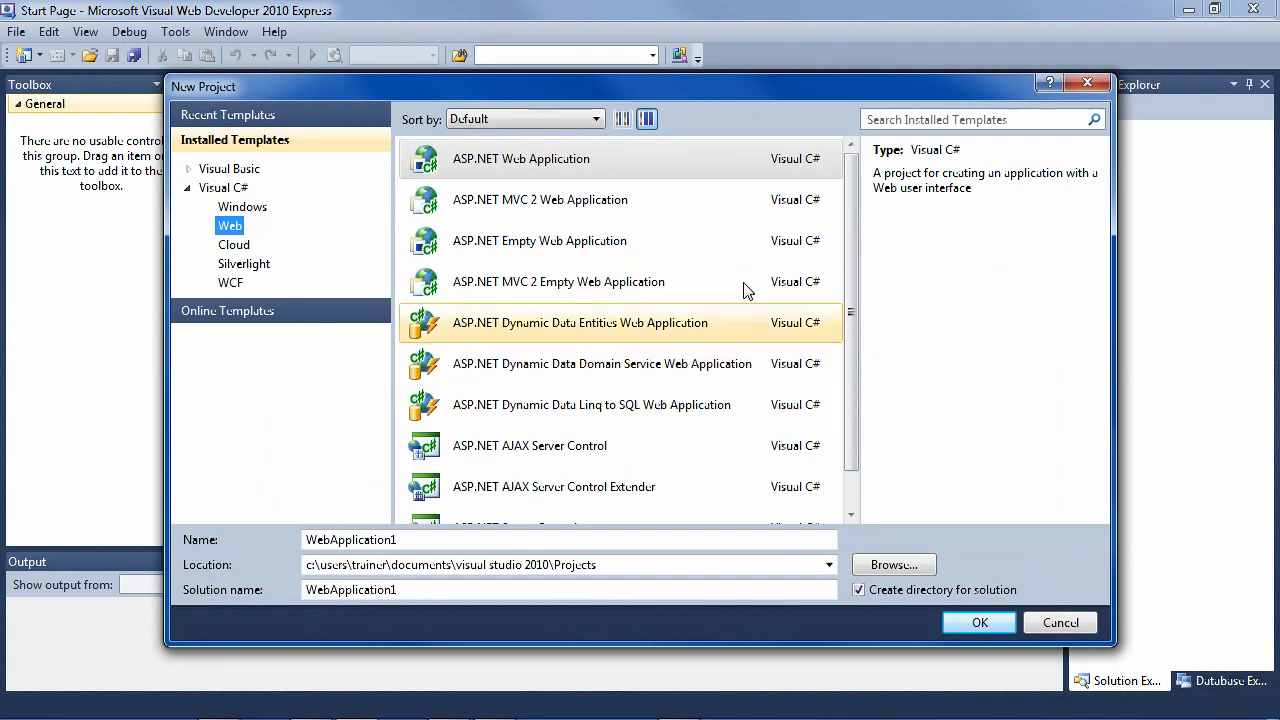
click(520, 160)
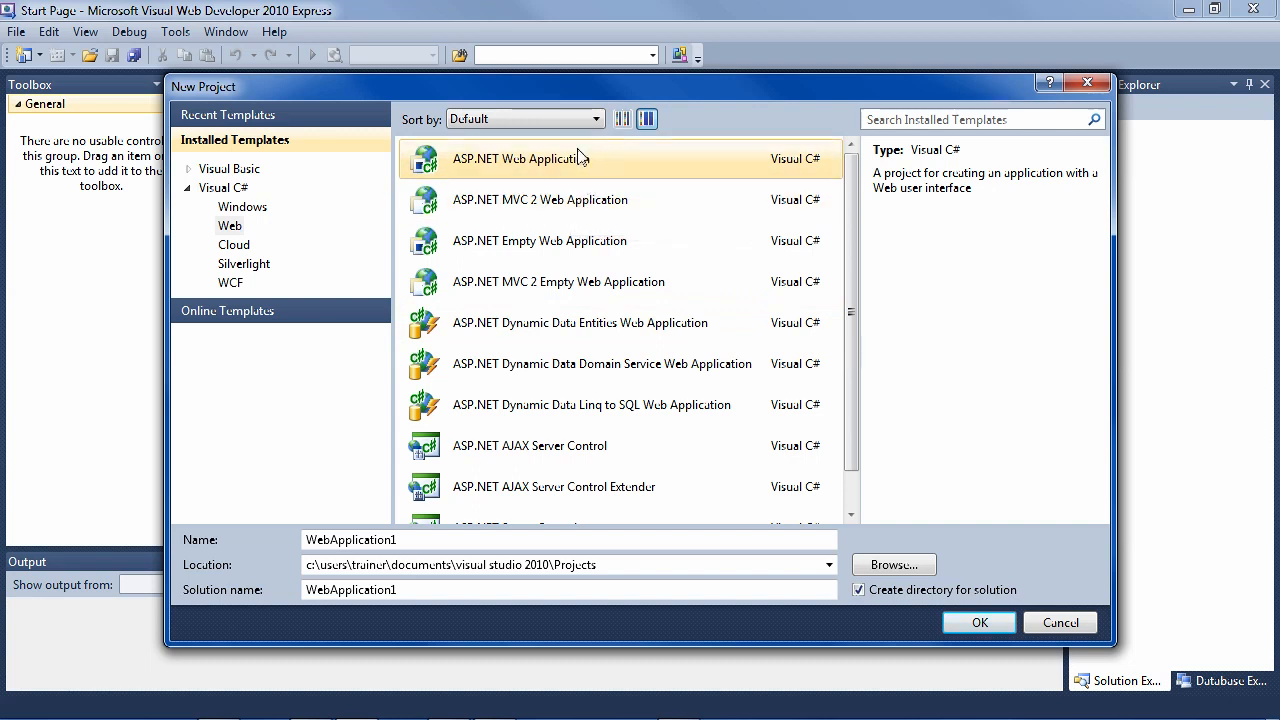
mouse_move(550, 176)
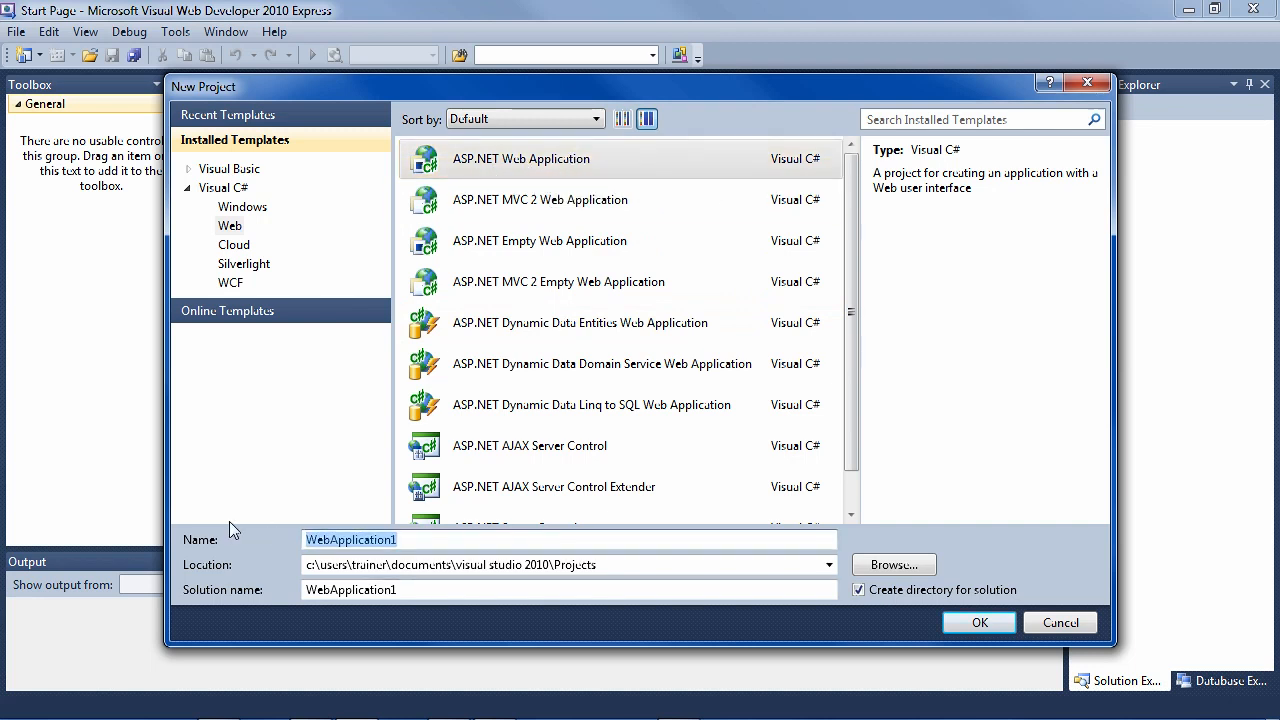
text(UserGroup)
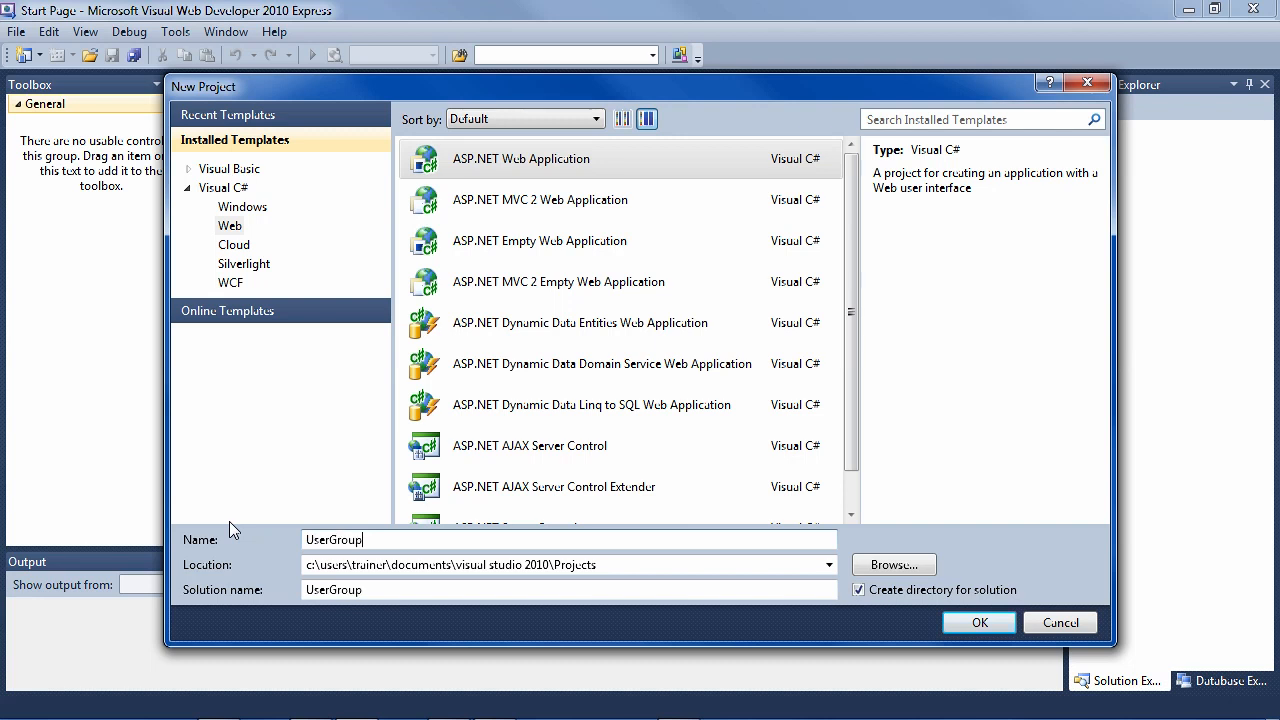
click(978, 622)
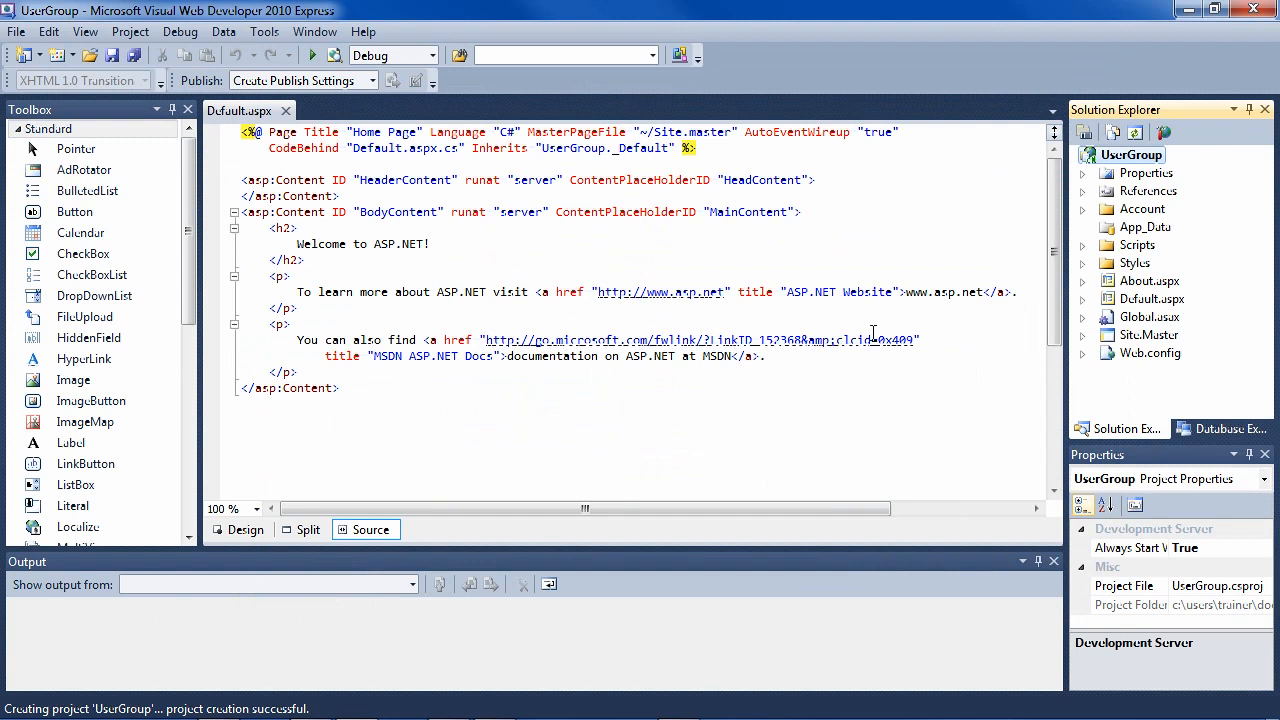
mouse_move(312, 56)
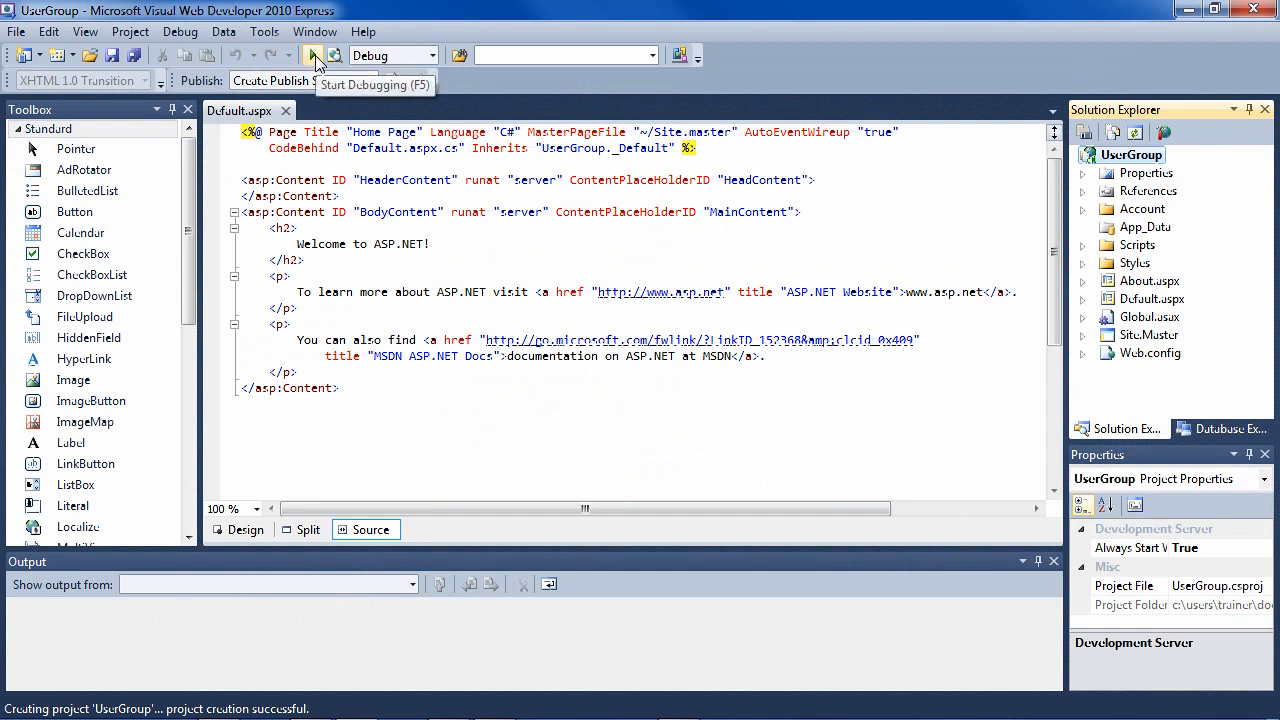
Start debugging to run the UserGroup site's default home page in Firefox.
click(312, 56)
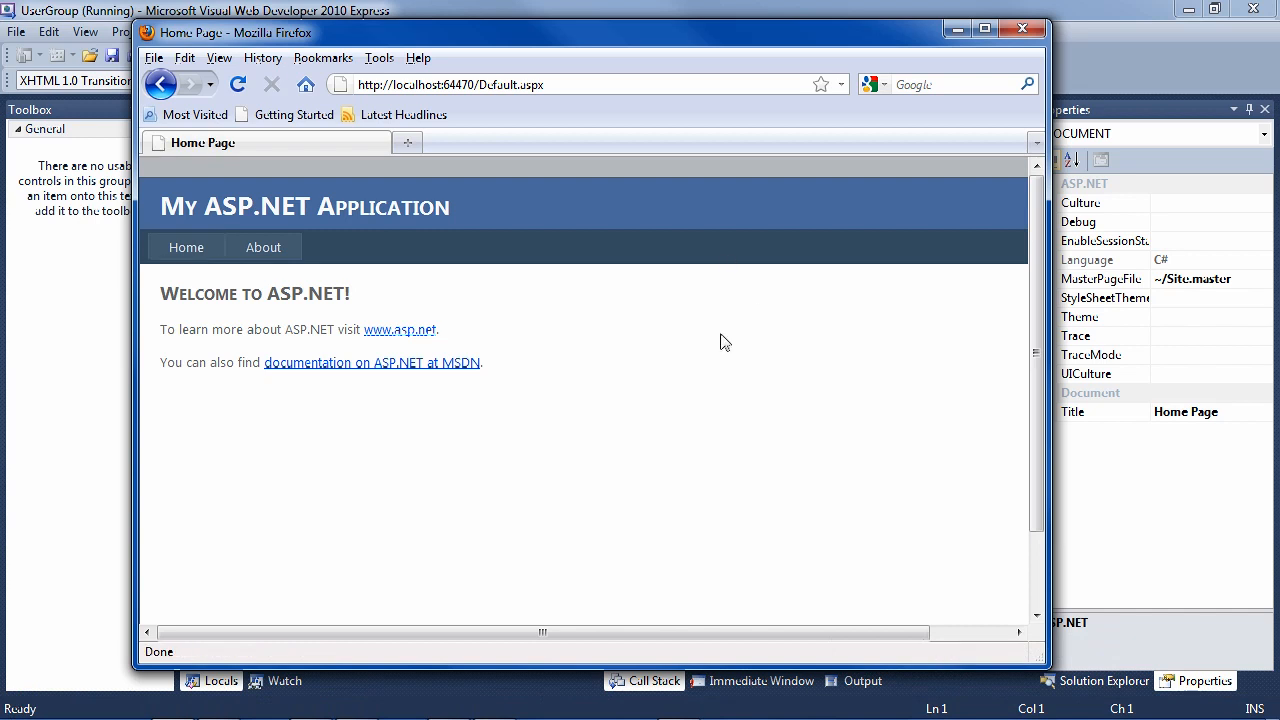
mouse_move(1010, 50)
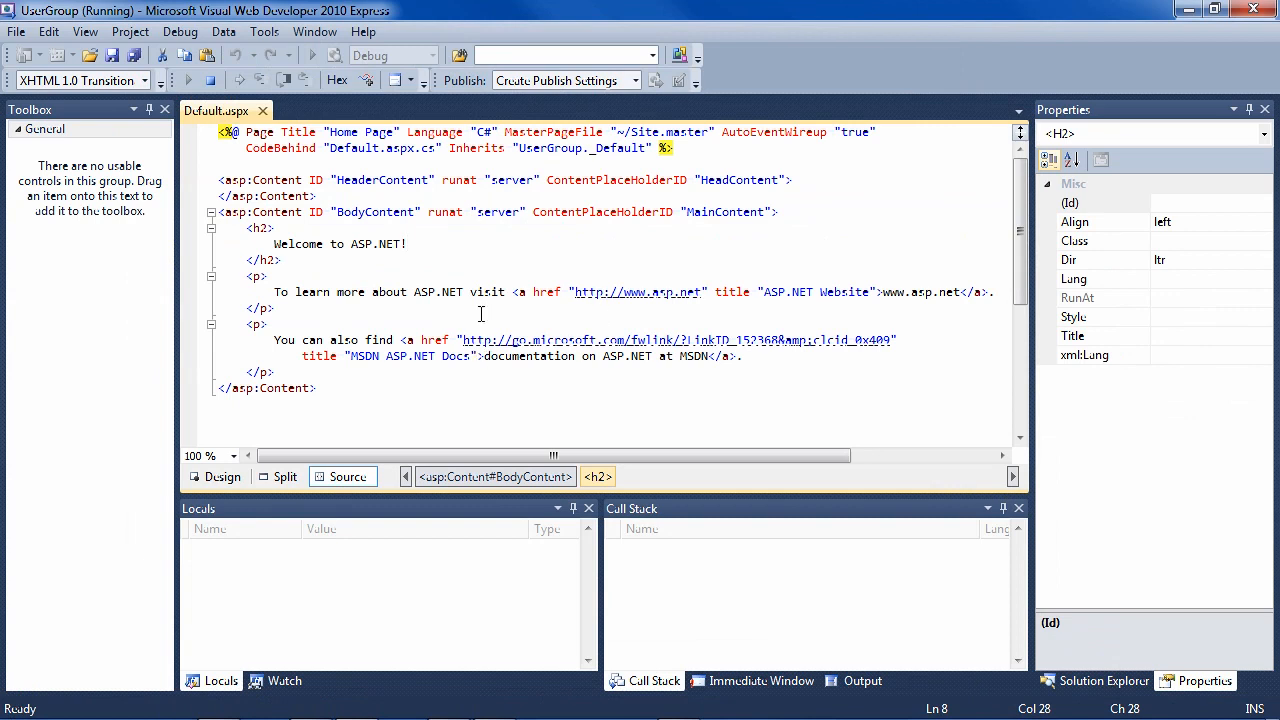
Replace the Default.aspx heading with 'Current meetings:' and body with 'Thursday, 8 PM in the cafeteria.'.
double_click(338, 244)
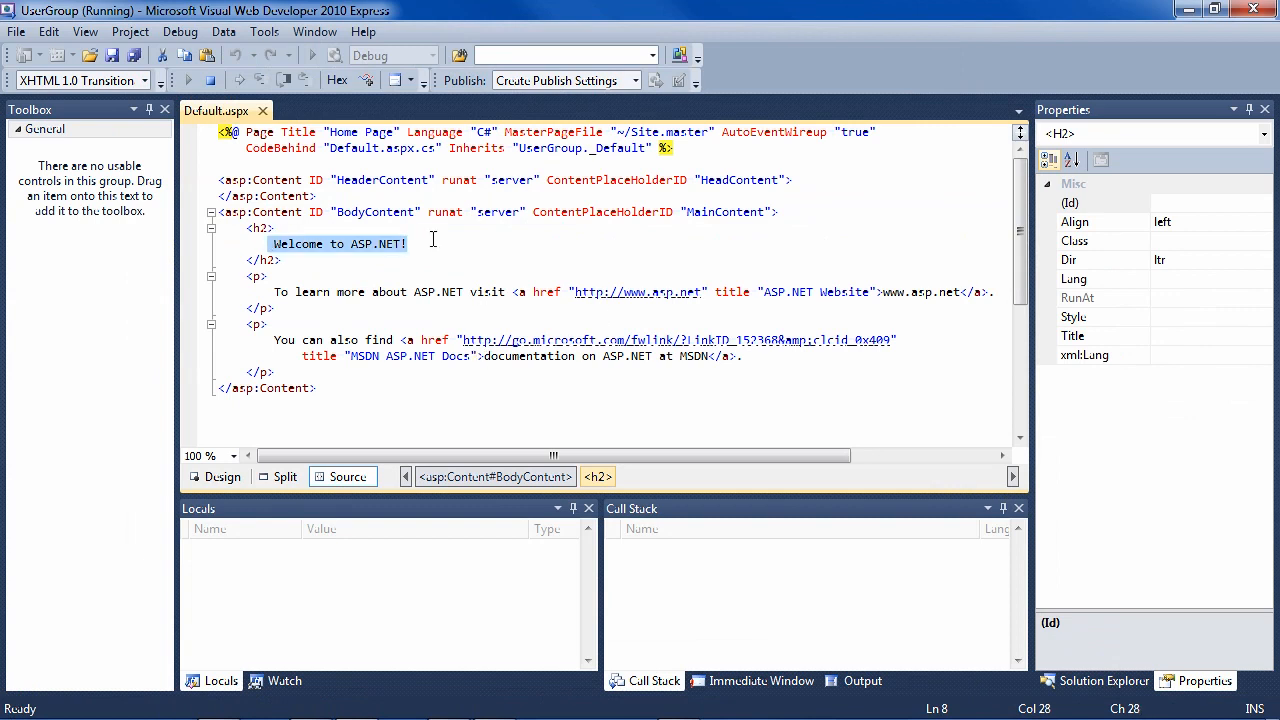
text(Current meetings:)
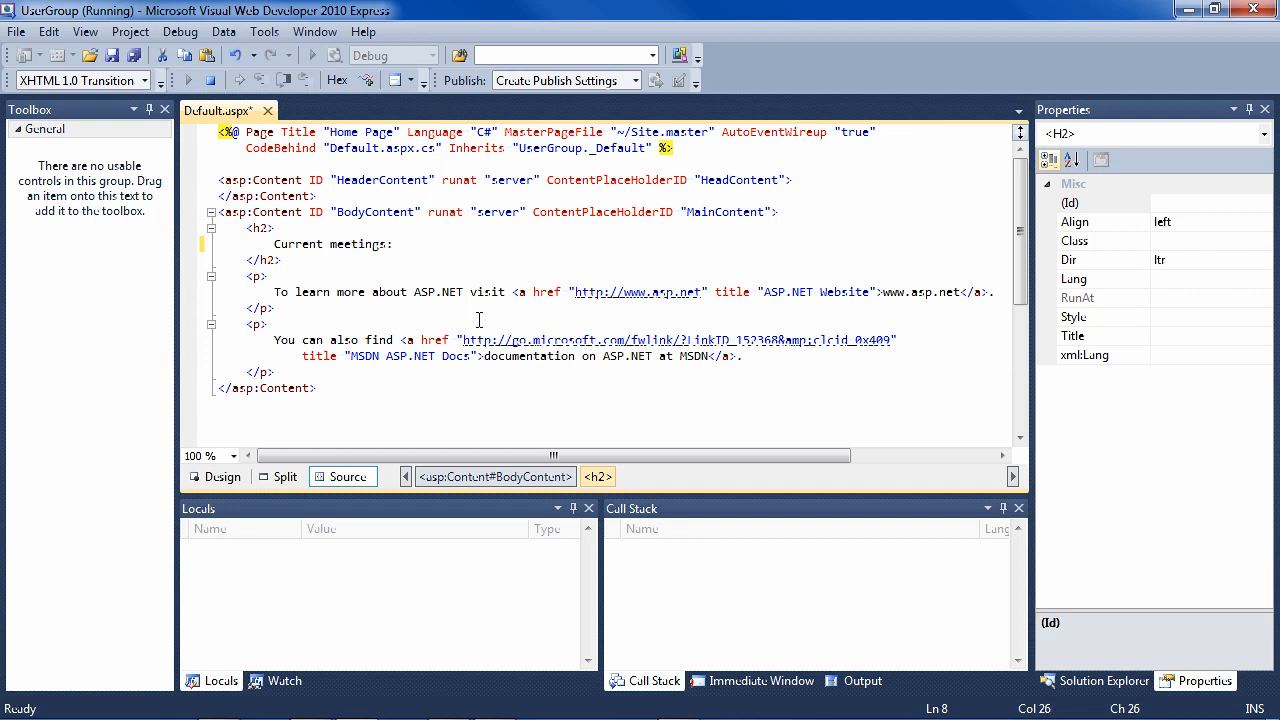
mouse_move(640, 388)
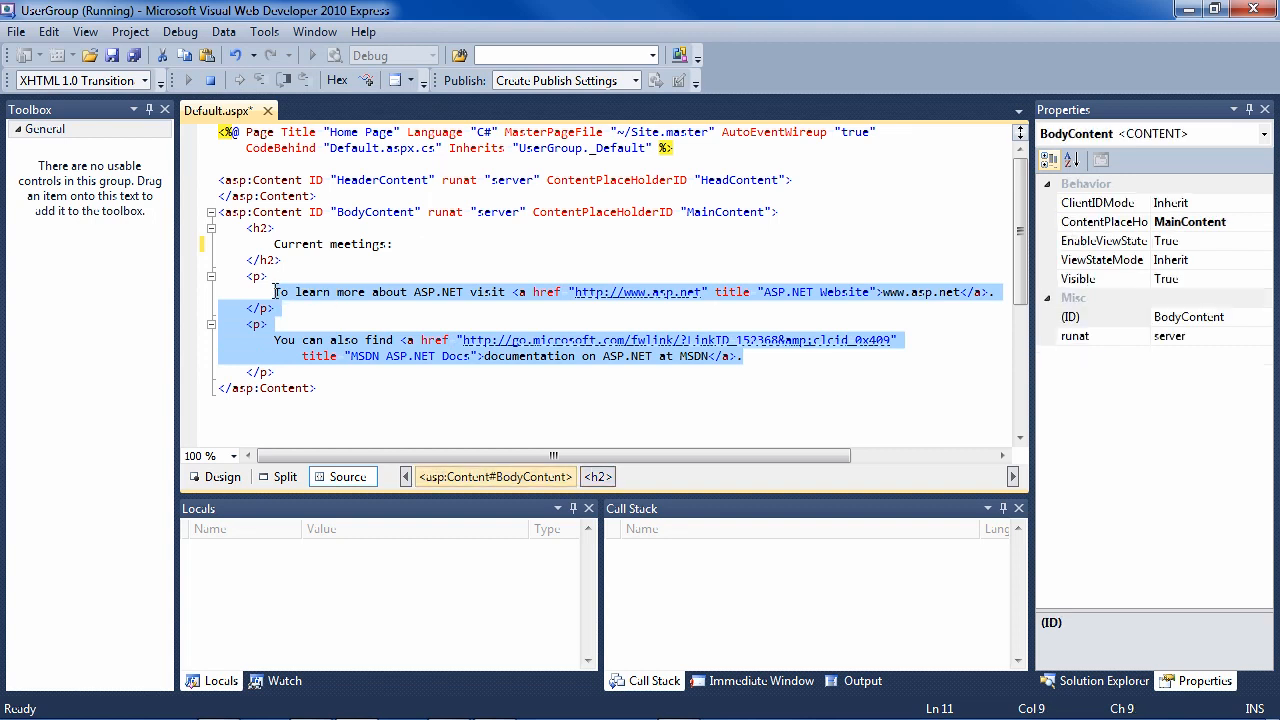
text(Thursday, 8)
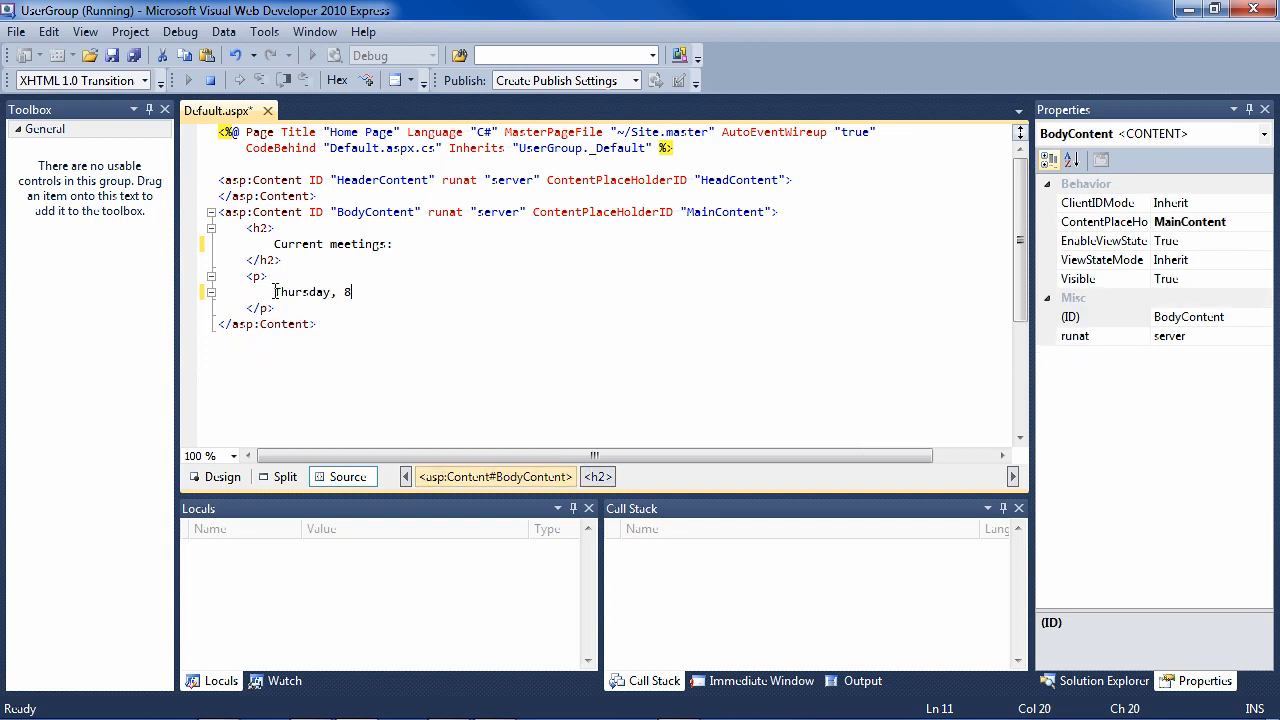
text(PM in the ca)
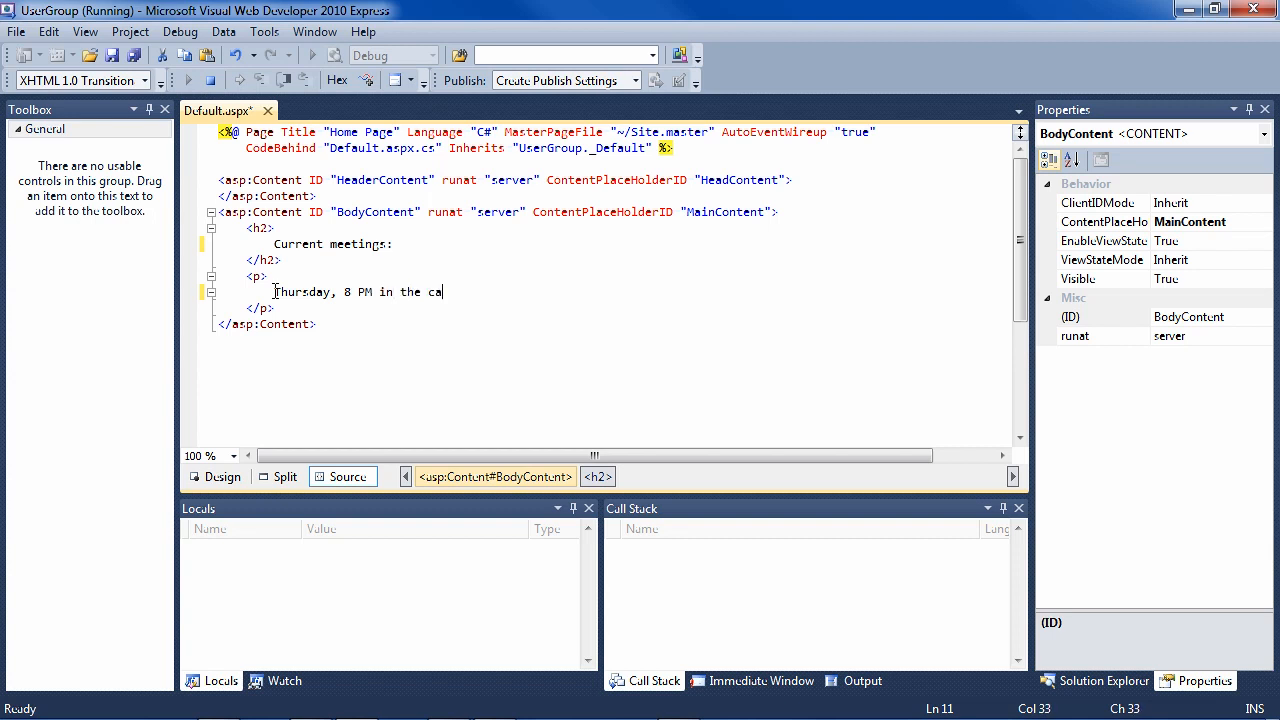
text(feteri)
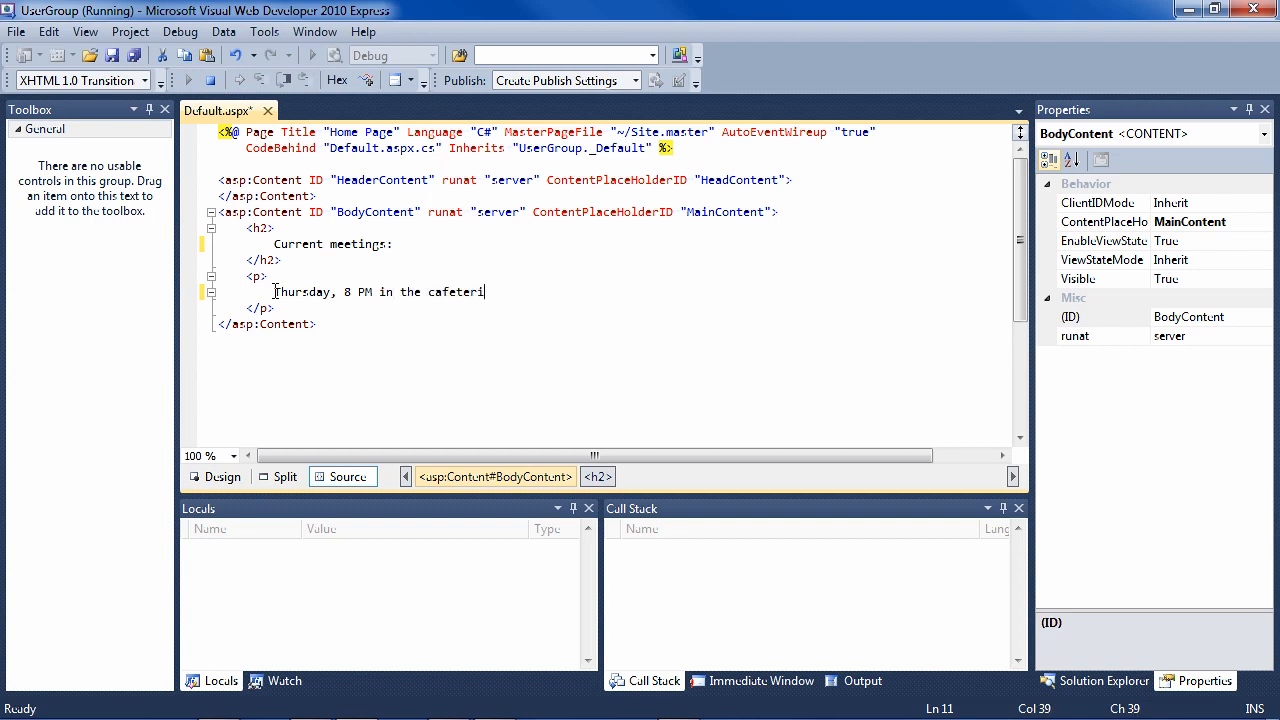
text(a.)
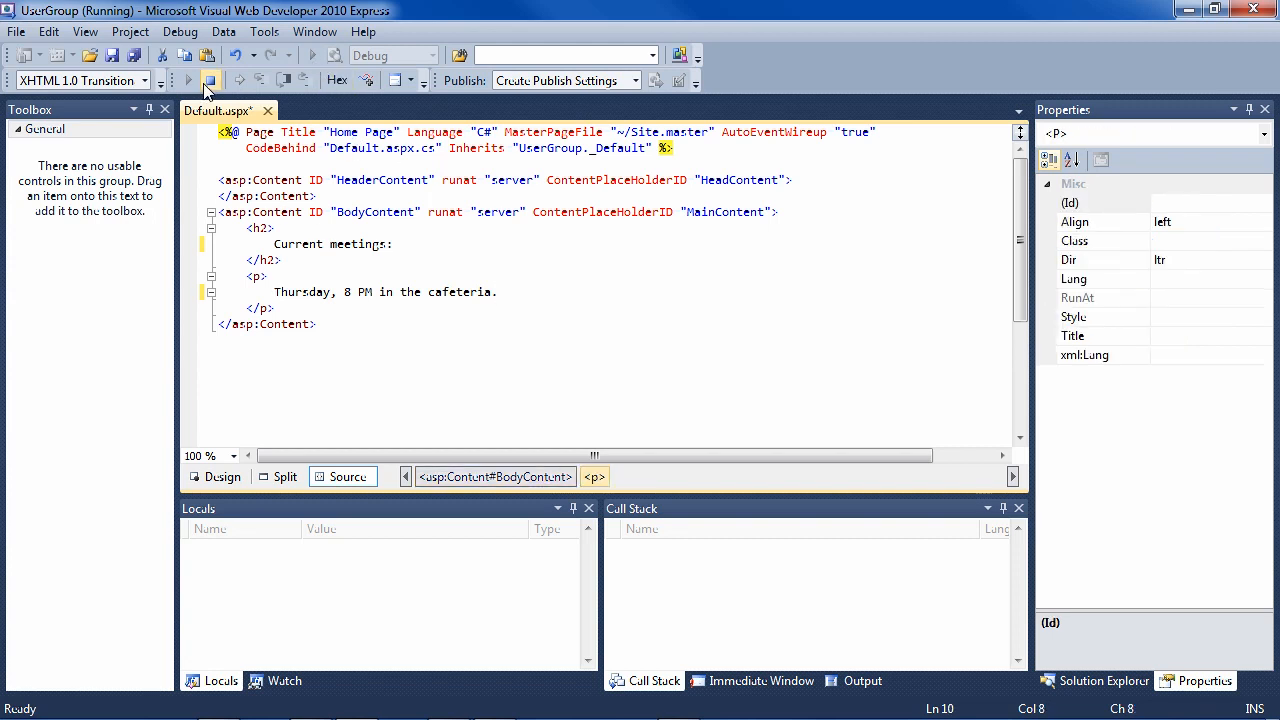
Run the site to check the Current meetings page in Firefox, then close the browser.
click(210, 80)
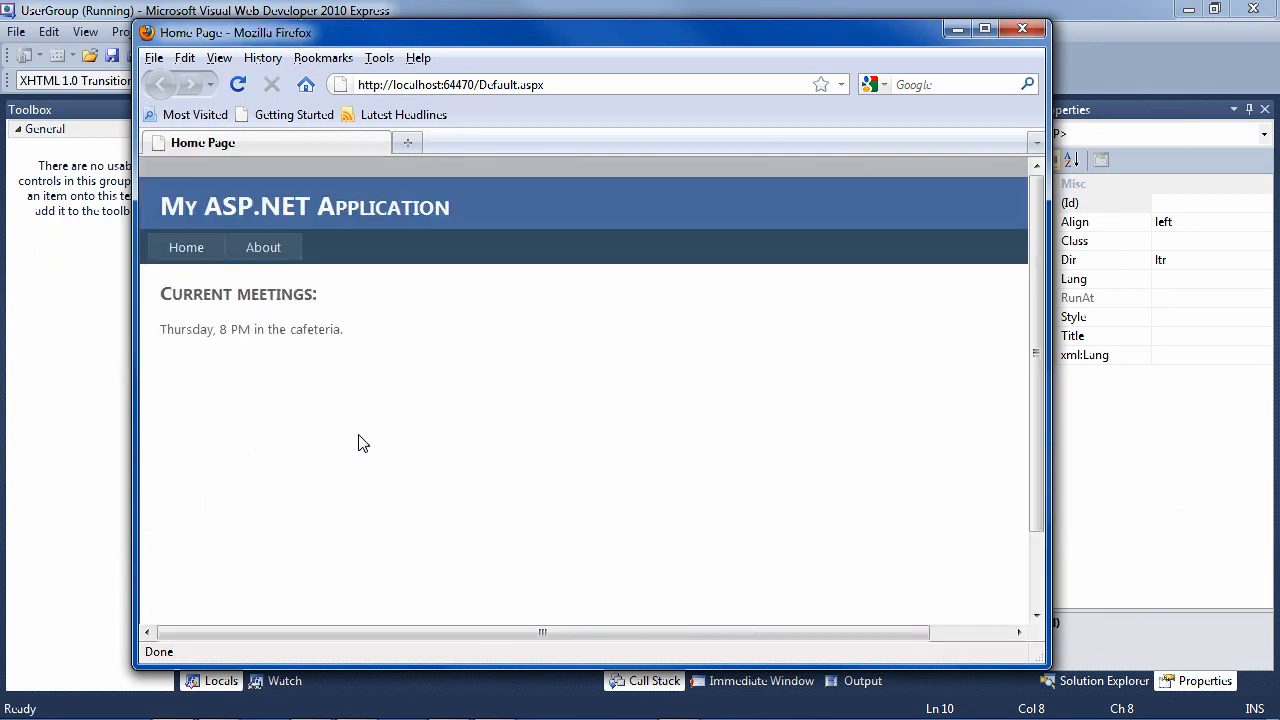
click(264, 248)
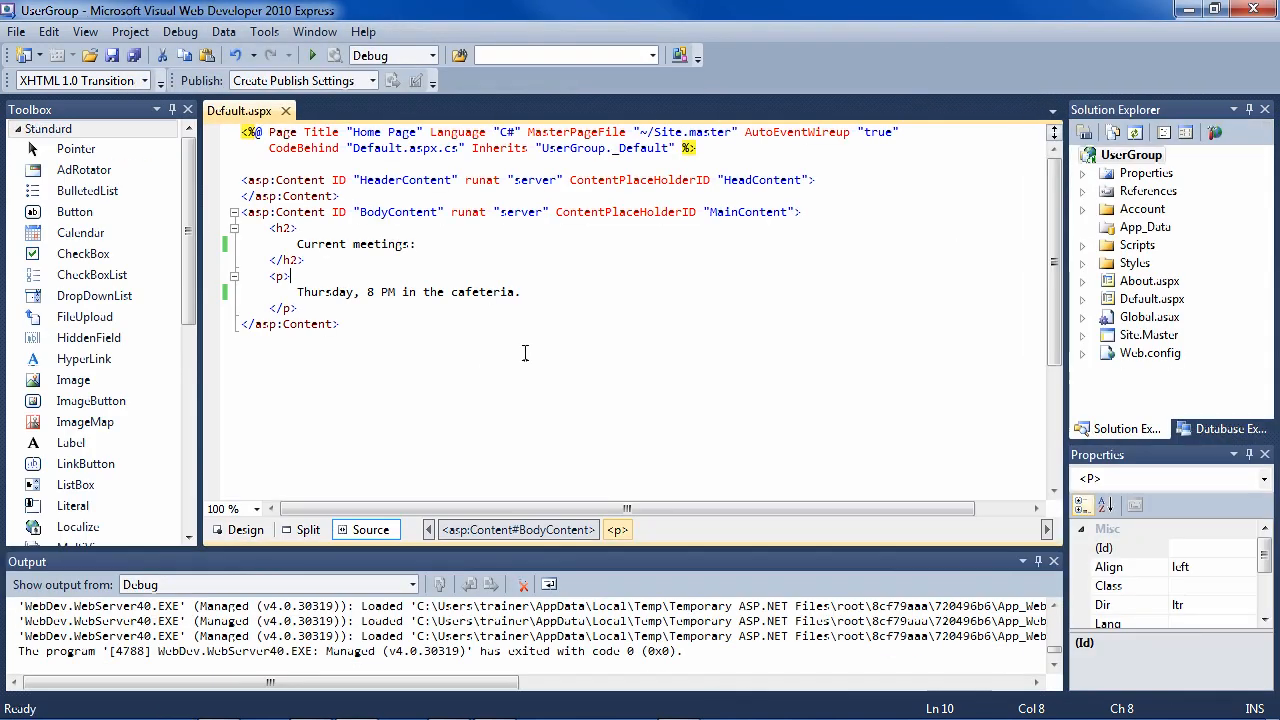
Replace About.aspx's 'Put content here.' paragraph with 'We learn C#.'.
click(1150, 280)
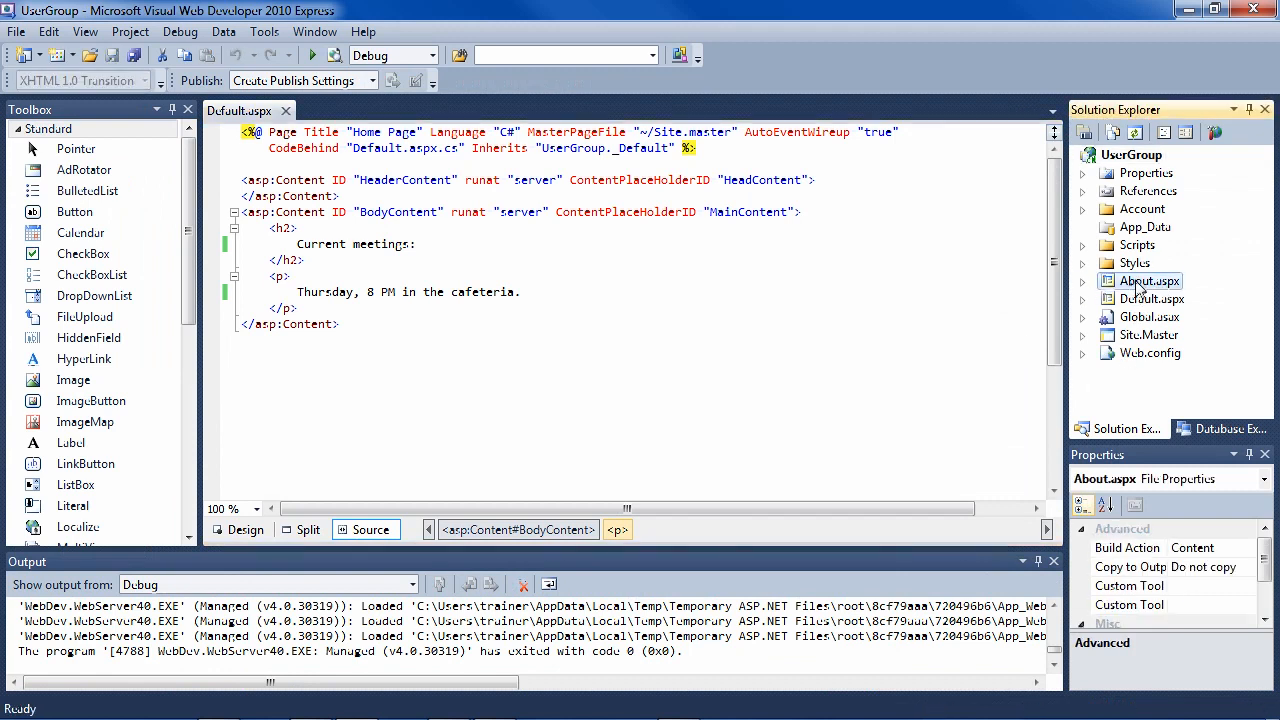
double_click(1150, 280)
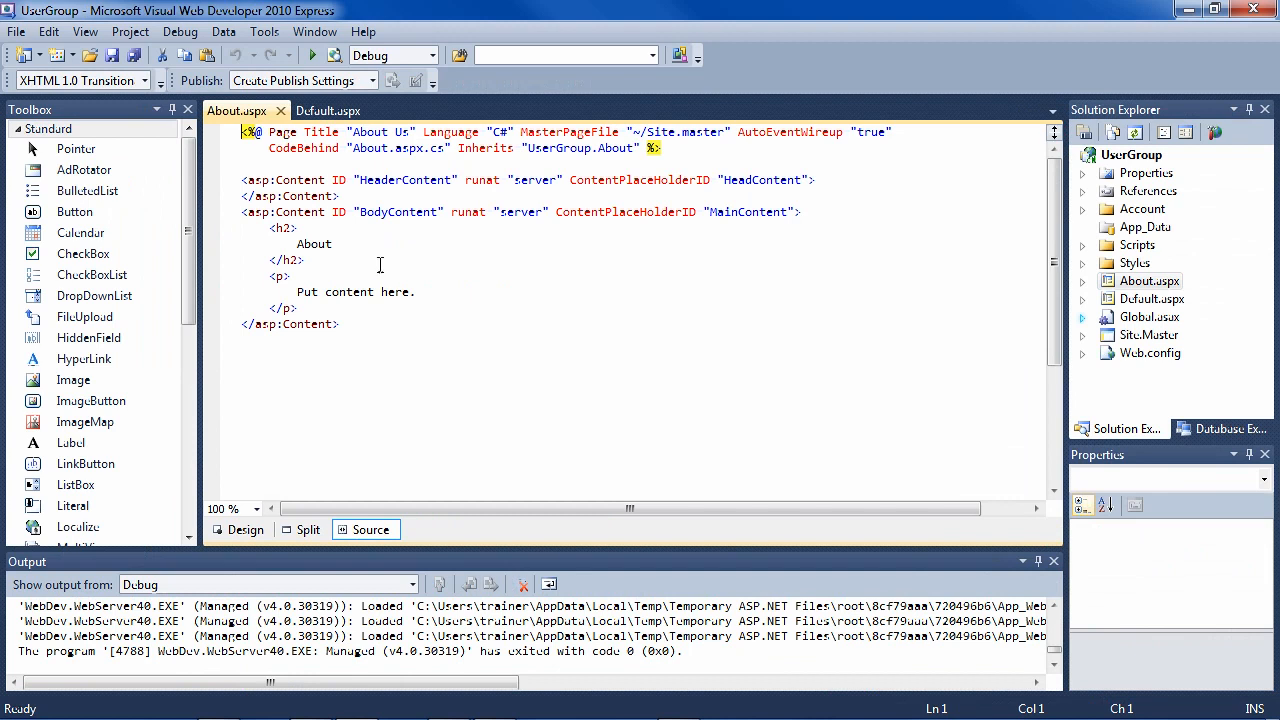
click(300, 292)
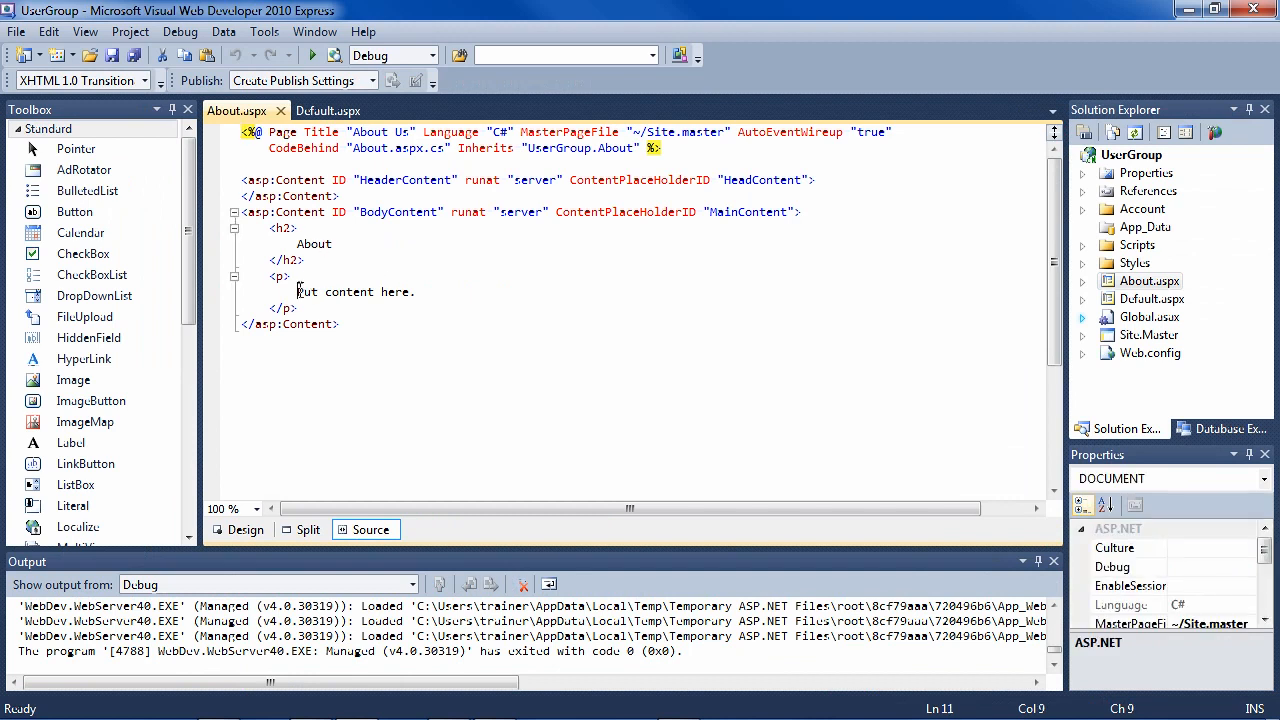
triple_click(356, 292)
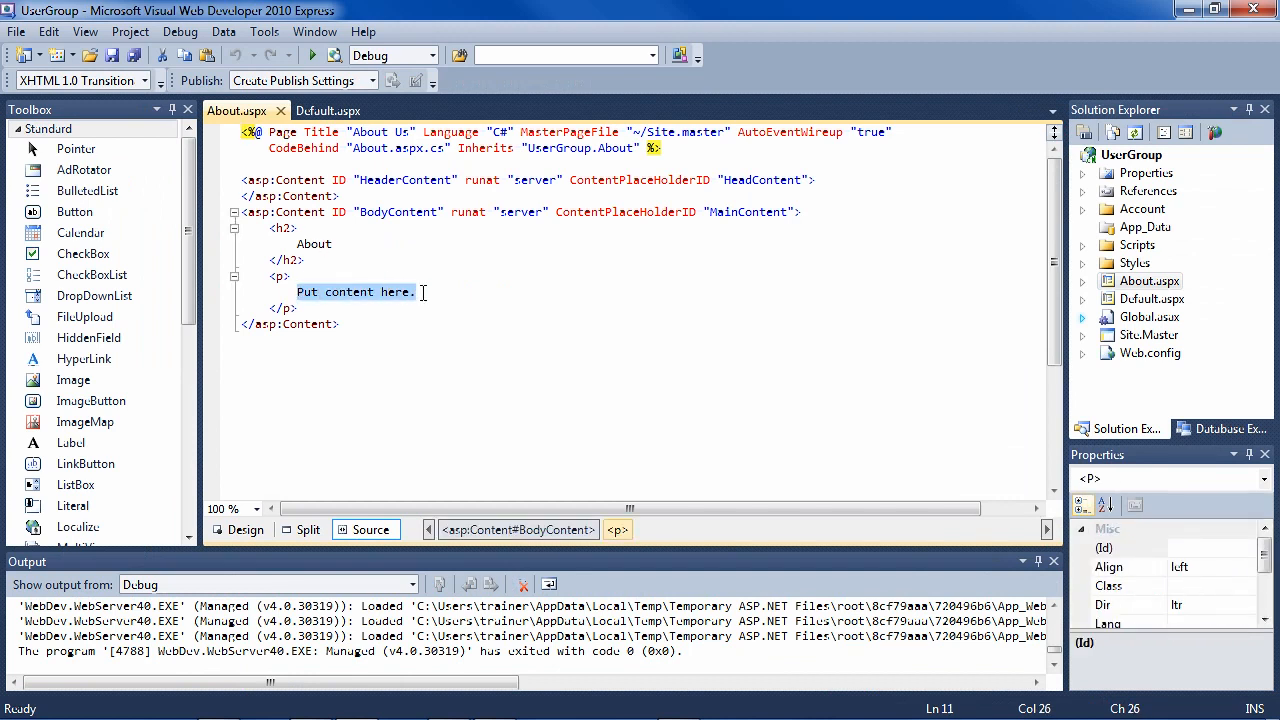
text(We)
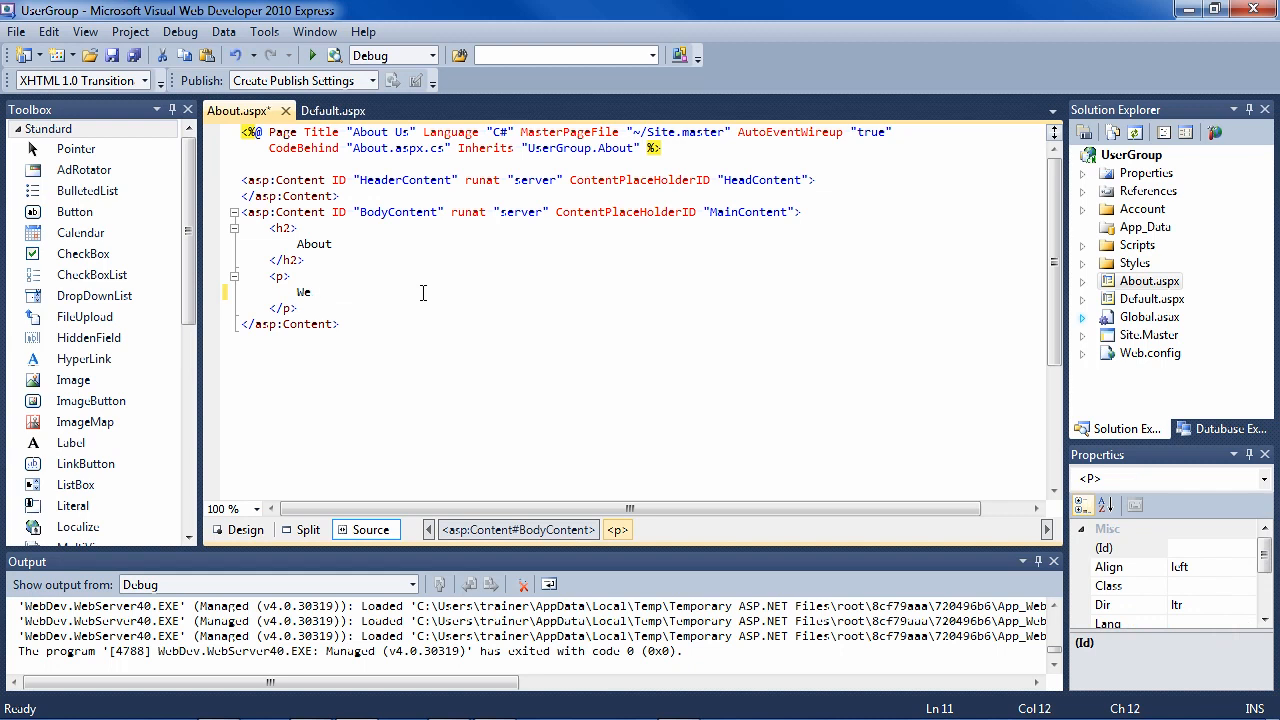
text(learn C#)
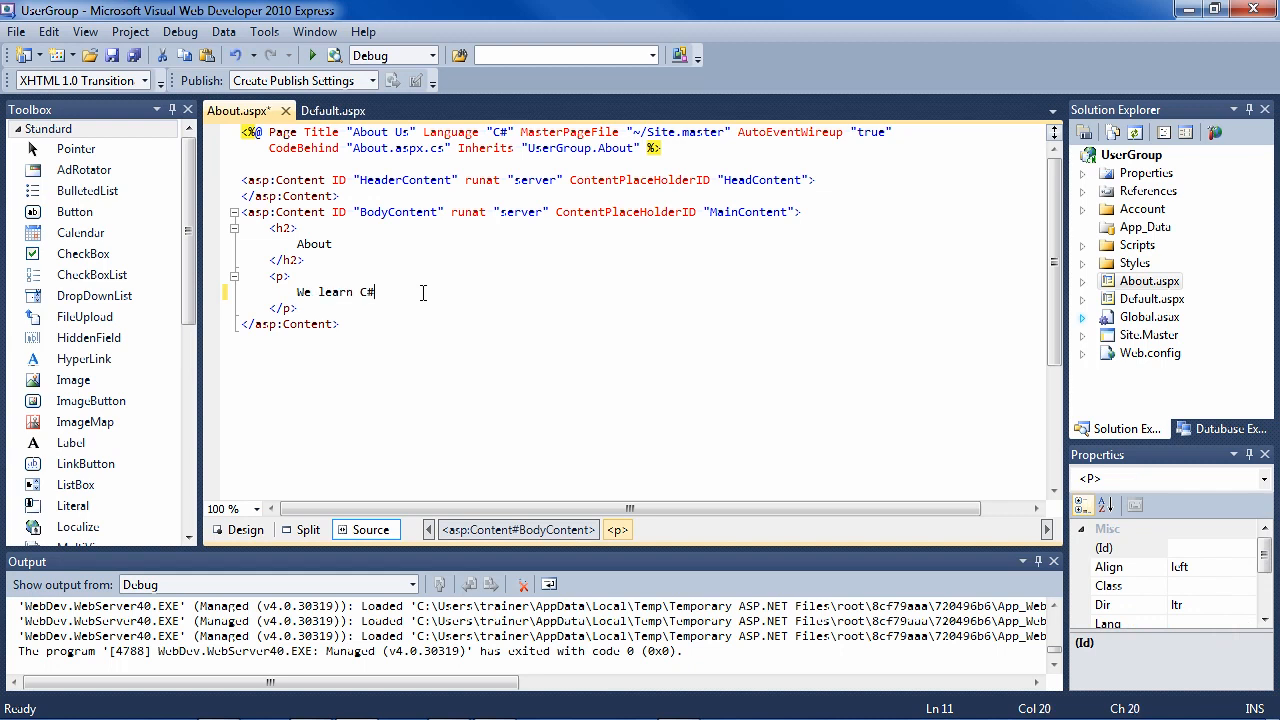
text(.)
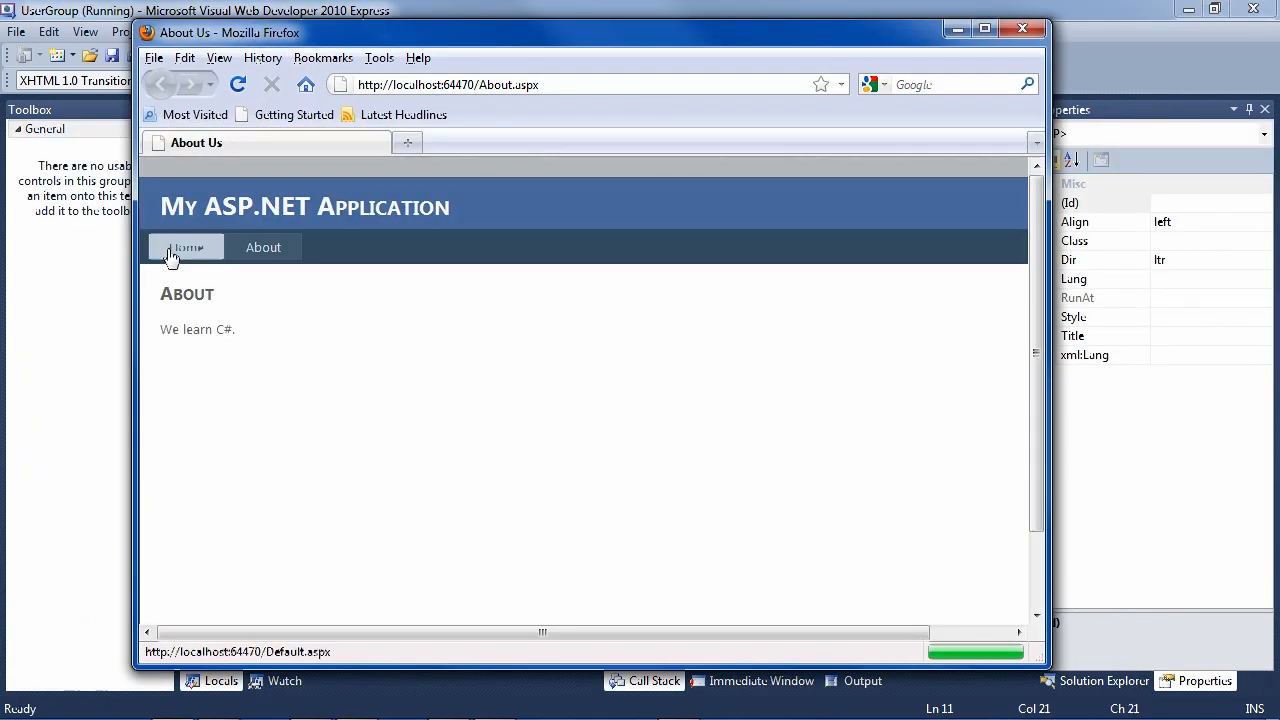
Navigate between the Home and About pages in Firefox to check both.
click(184, 248)
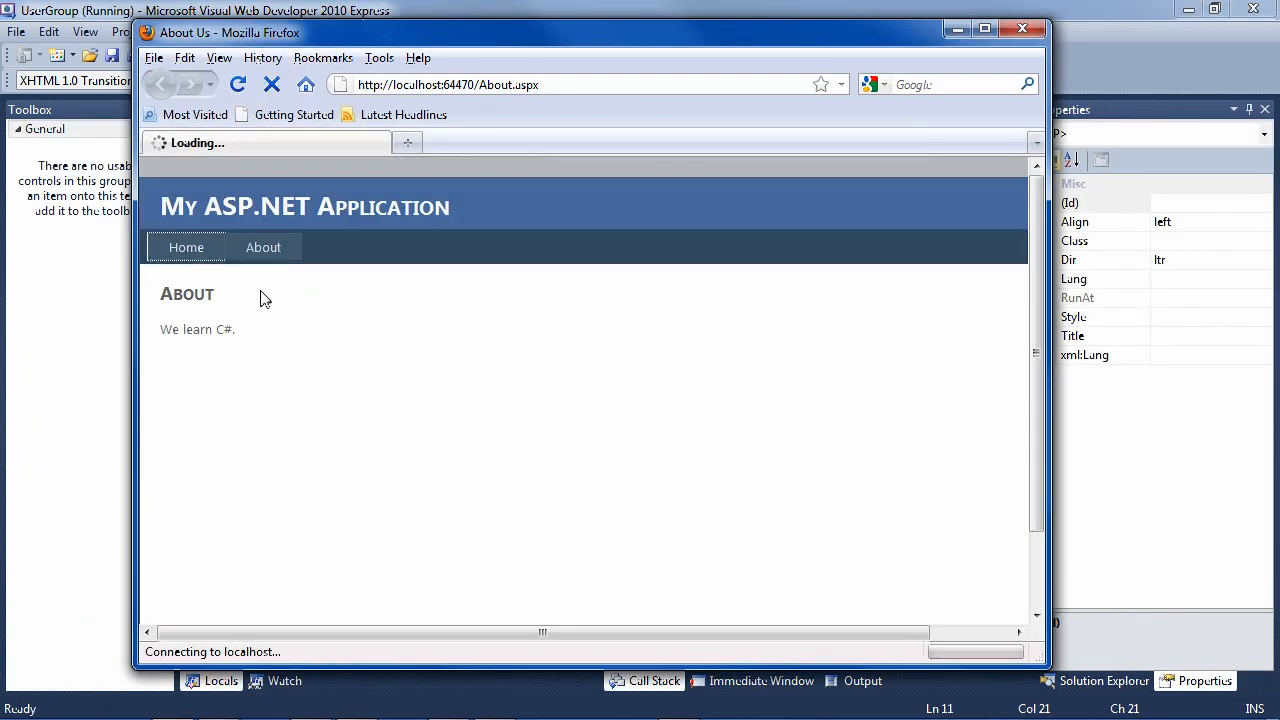
click(160, 84)
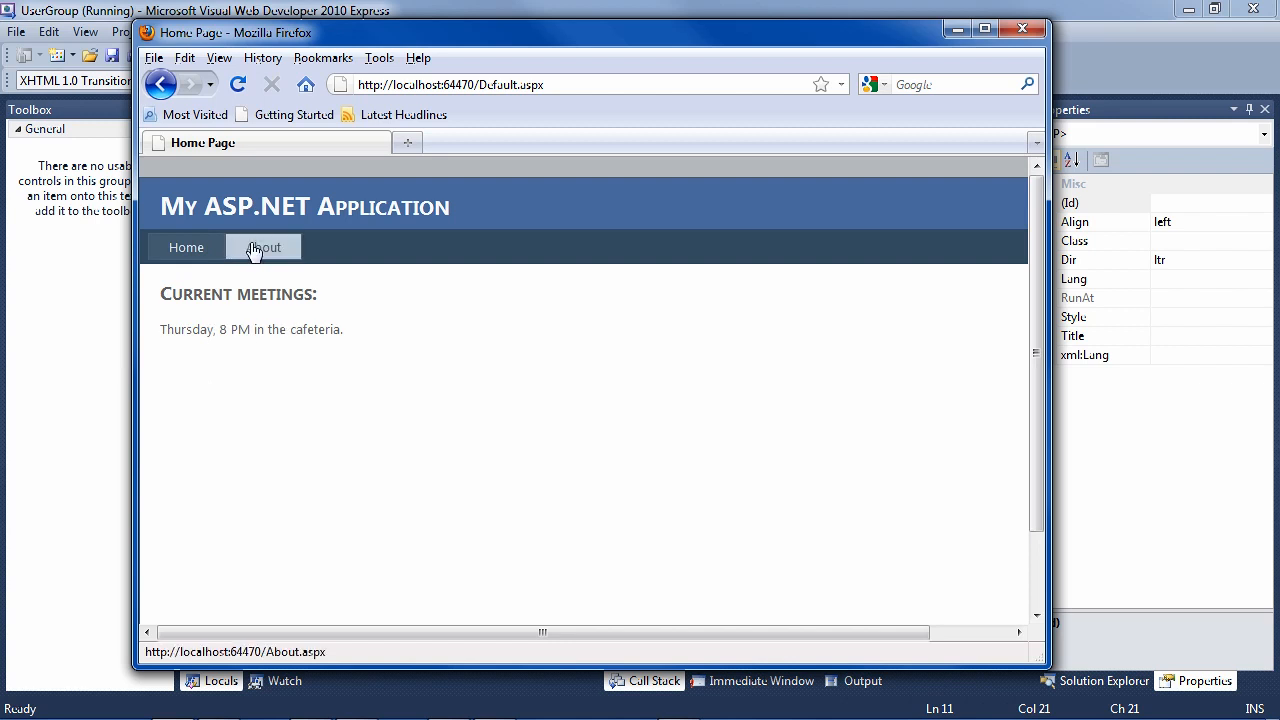
click(264, 248)
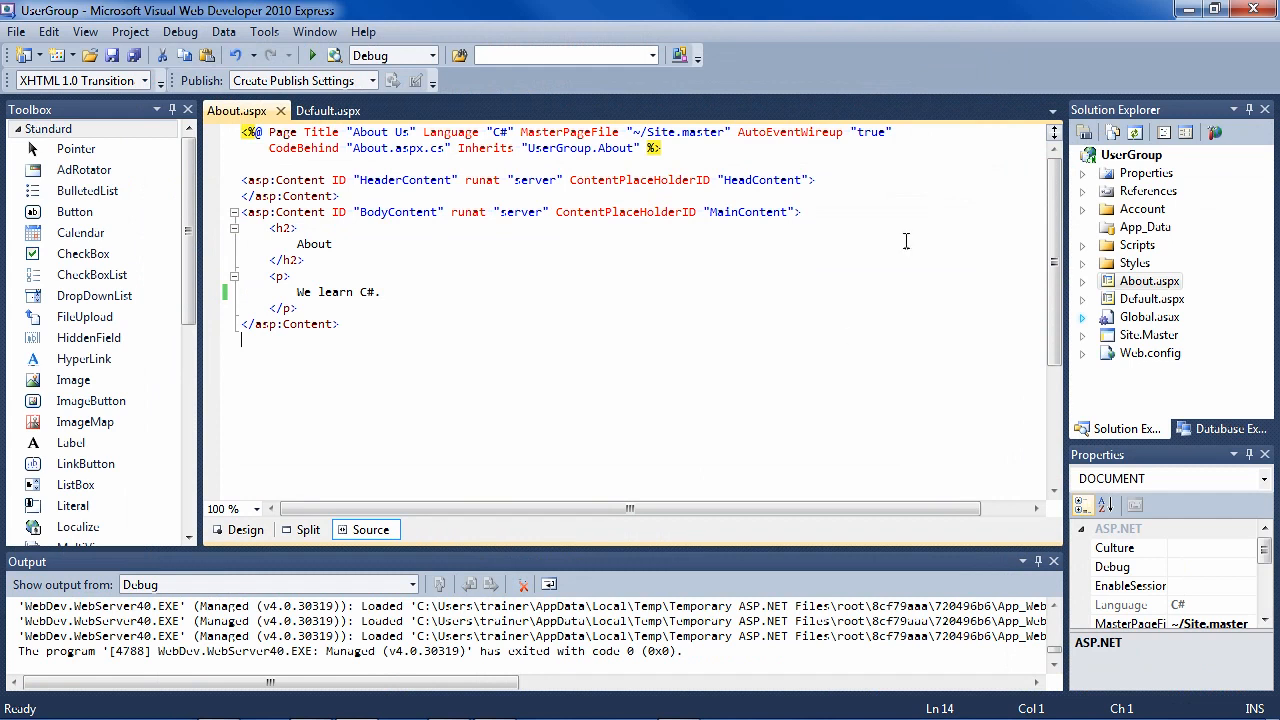
Change Site.Master's h1 header title to 'C# User Group' and relaunch the site.
click(1148, 334)
text(C# User)
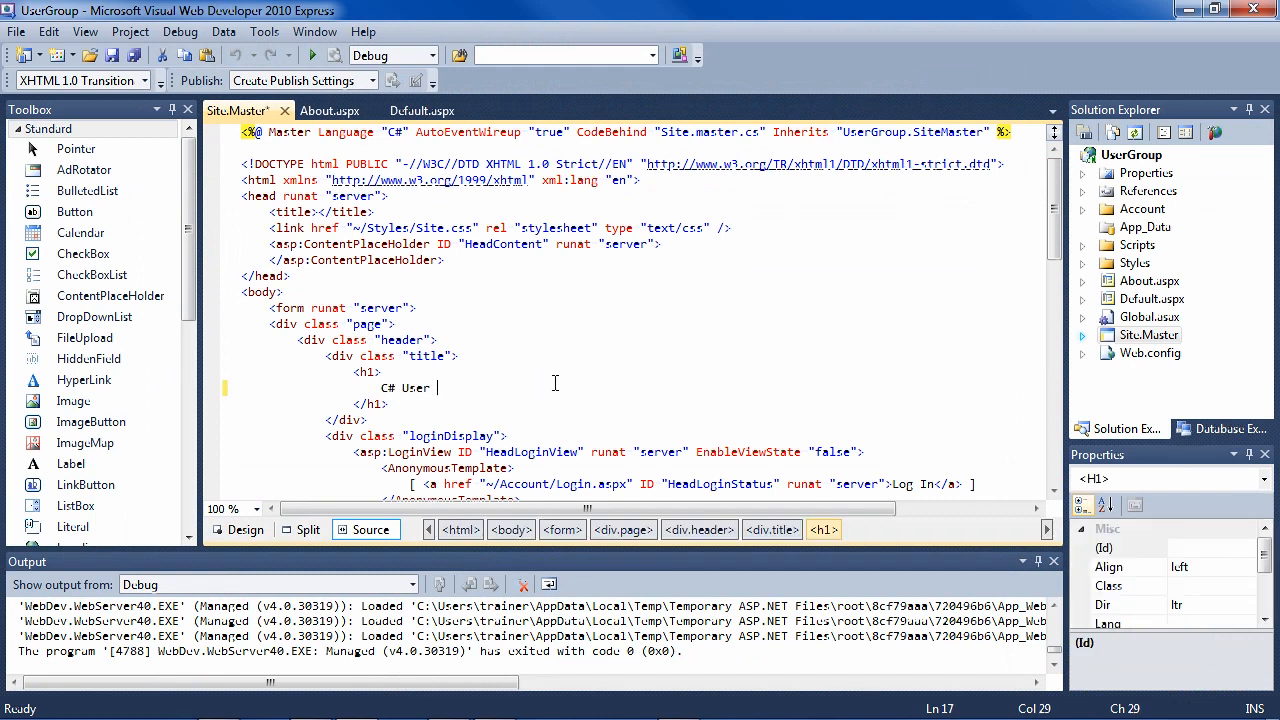
text(Group)
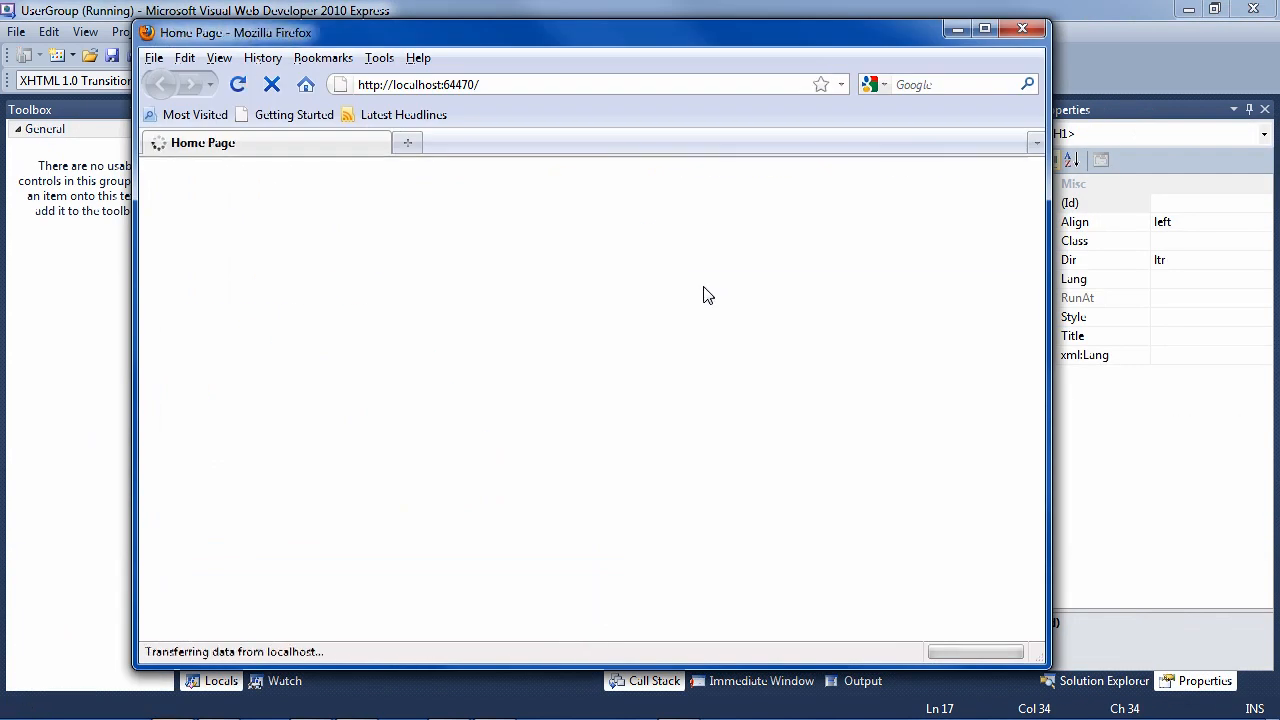
Check the About and Home pages under the 'C# User Group' header, then close Firefox.
click(264, 248)
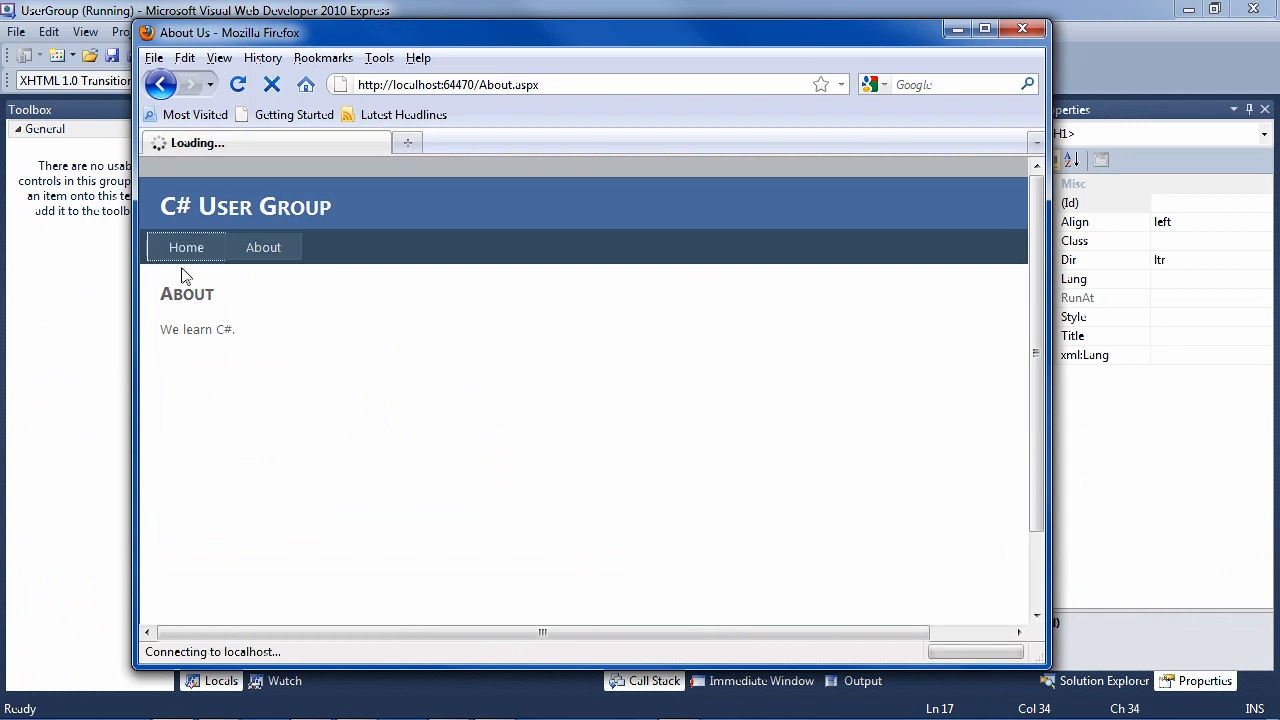
click(186, 248)
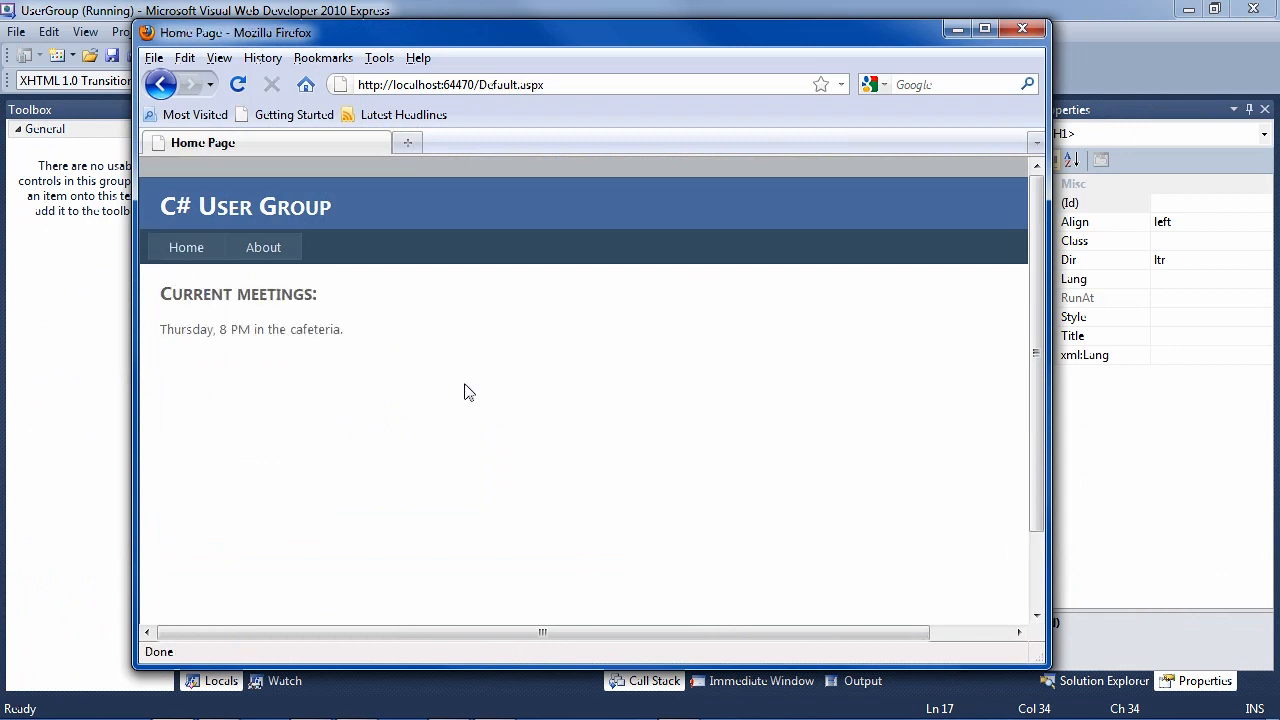
mouse_move(1022, 30)
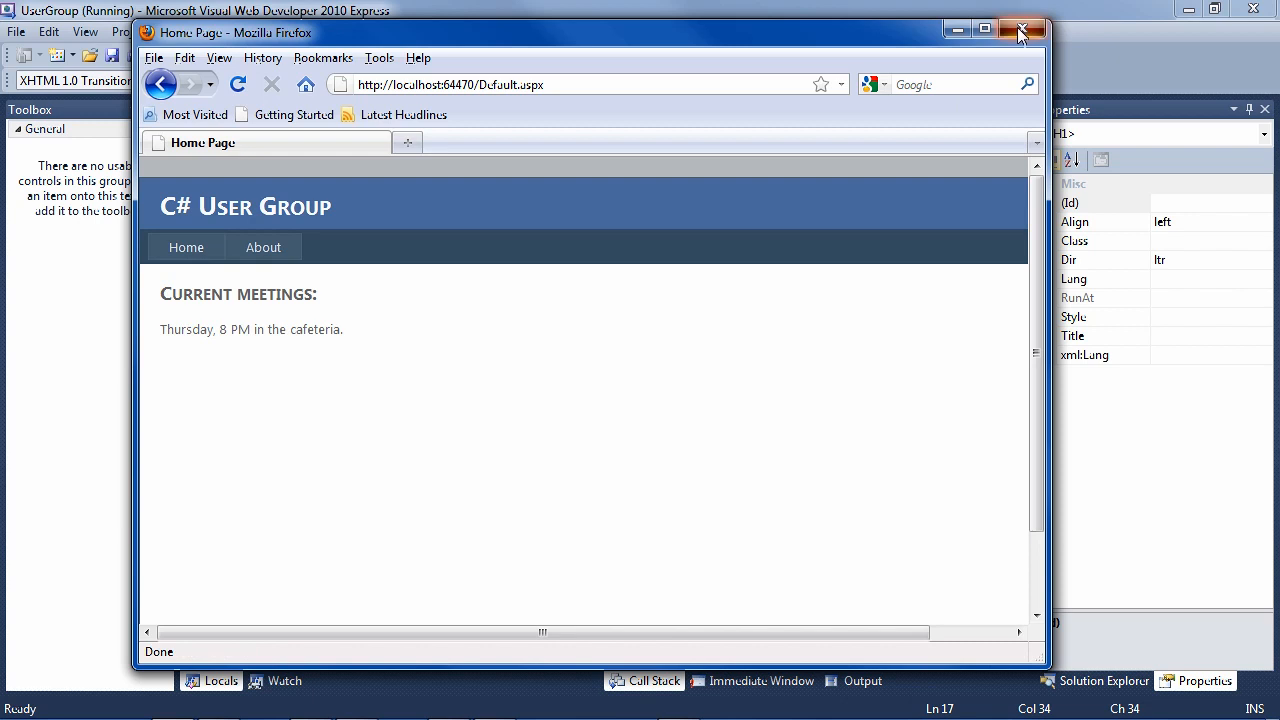
click(1020, 28)
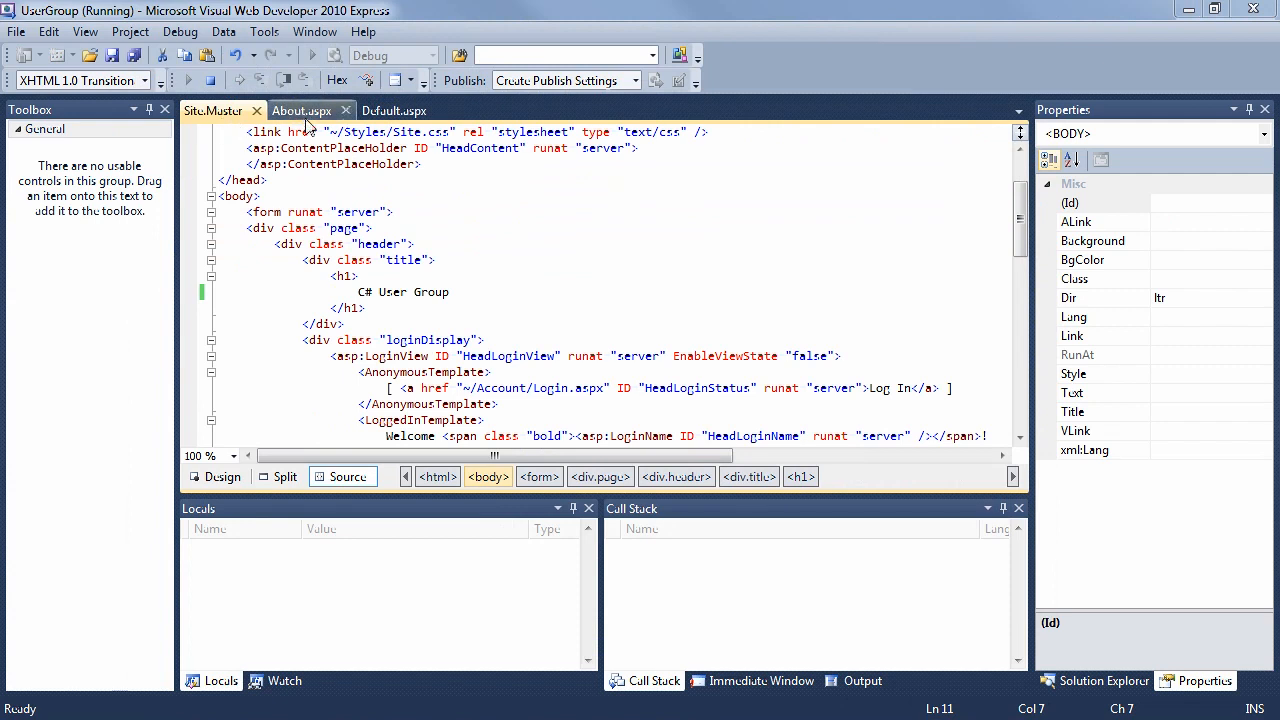
In Default.aspx Design view, add a Toolbox Button below the Thursday meeting line.
click(396, 110)
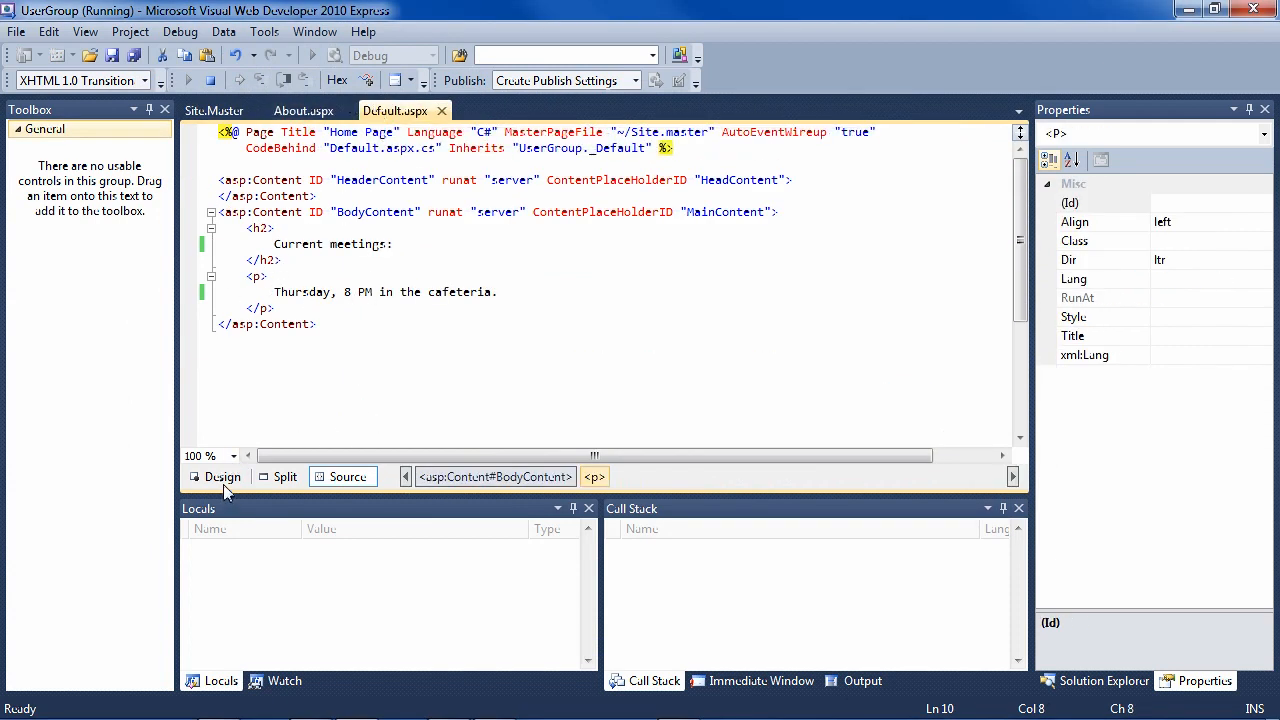
click(222, 476)
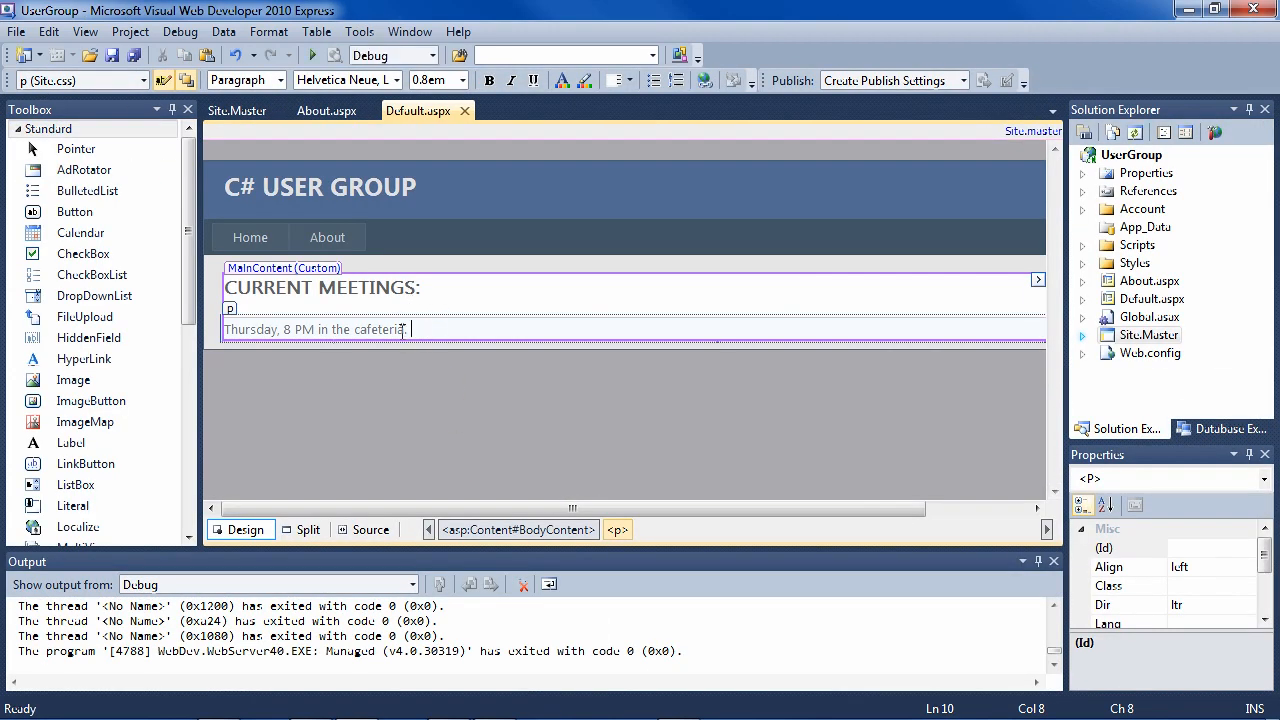
click(84, 32)
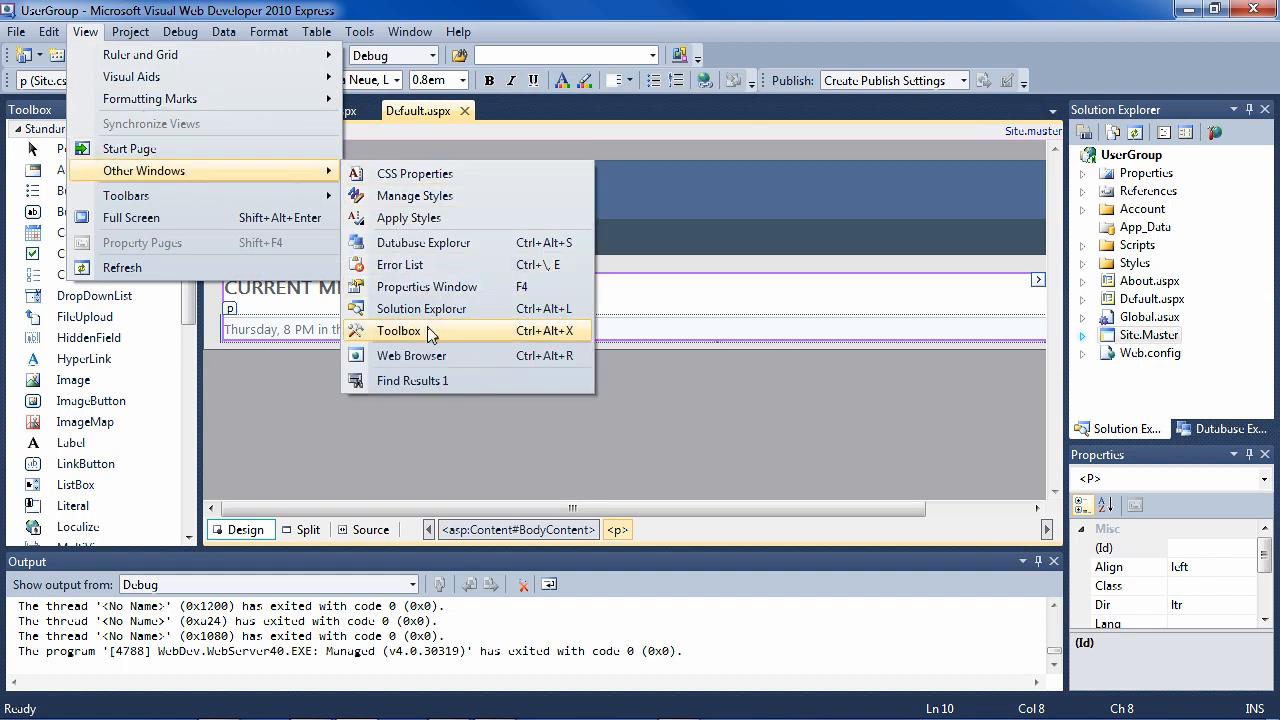
click(398, 330)
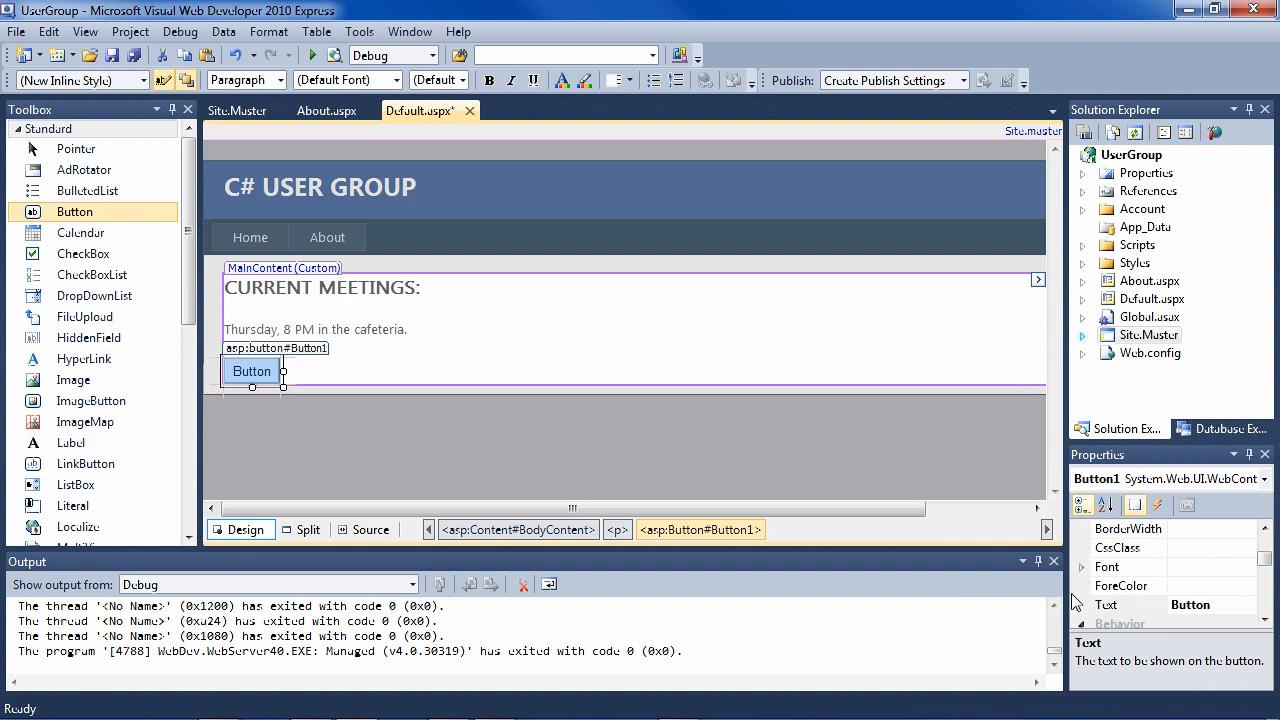
Set the button's Text property to 'Current Topic' and apply it on the design surface.
click(1190, 604)
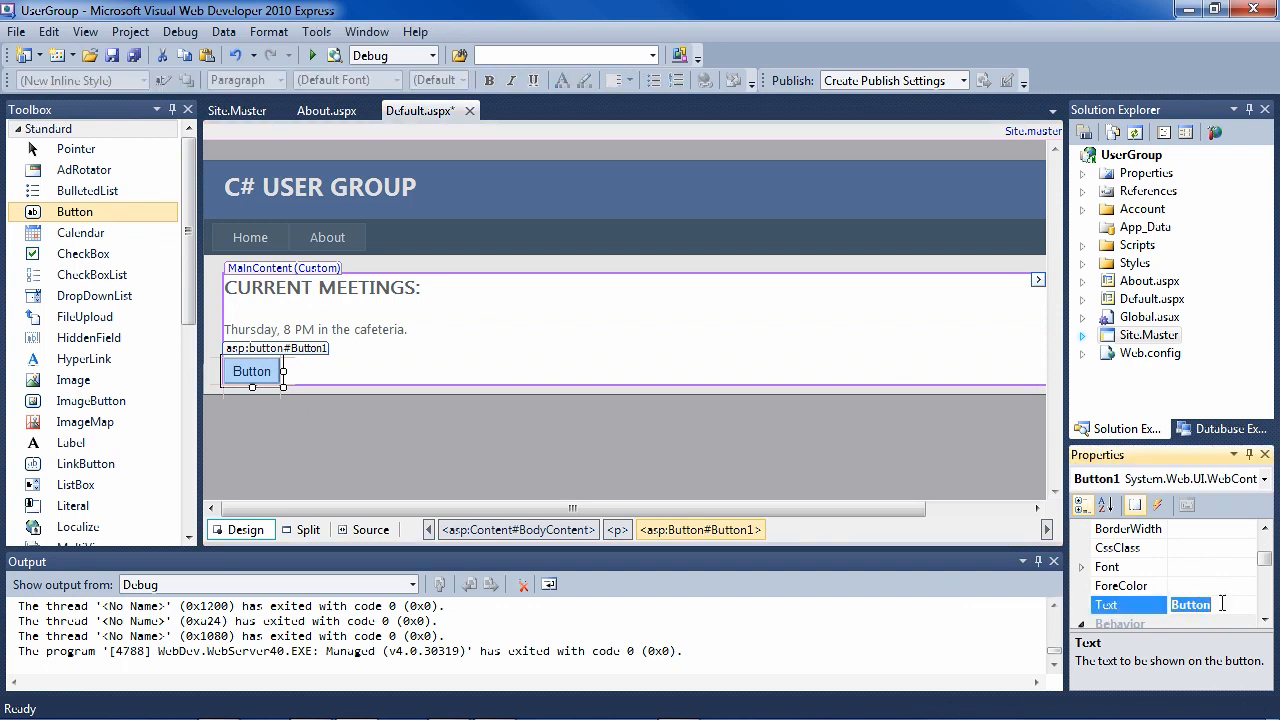
text(Current T)
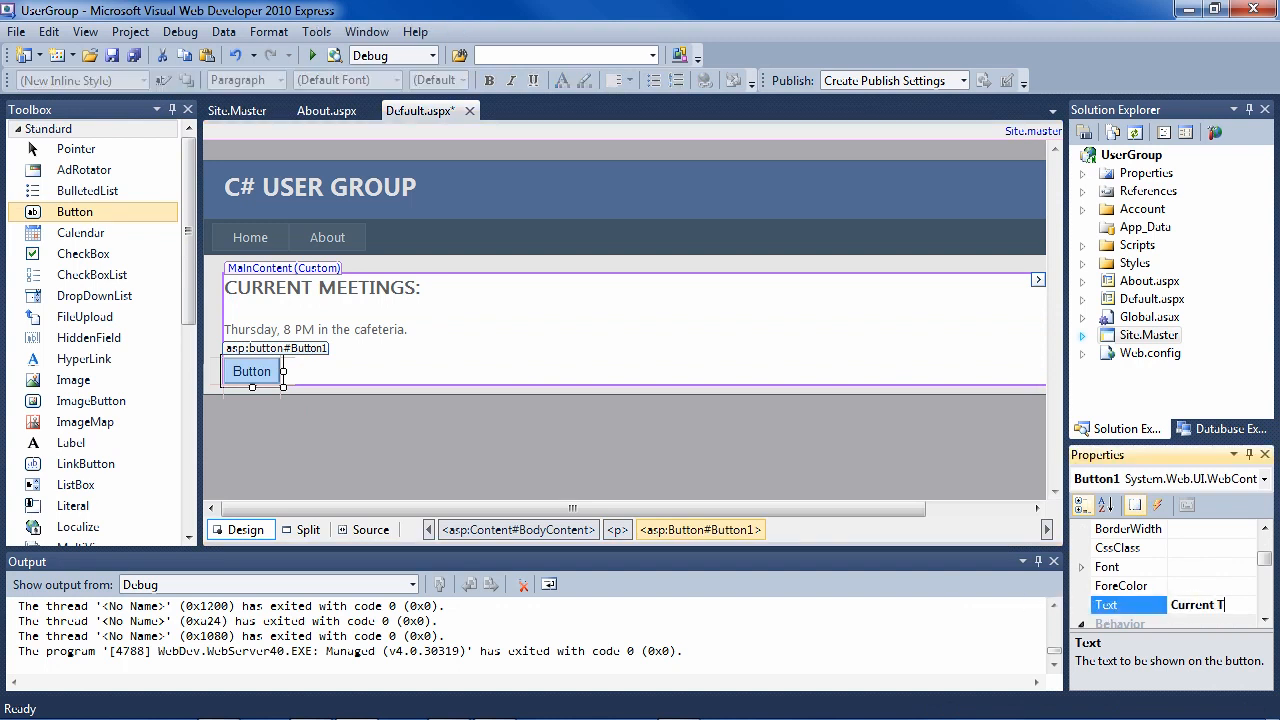
text(Current Topic)
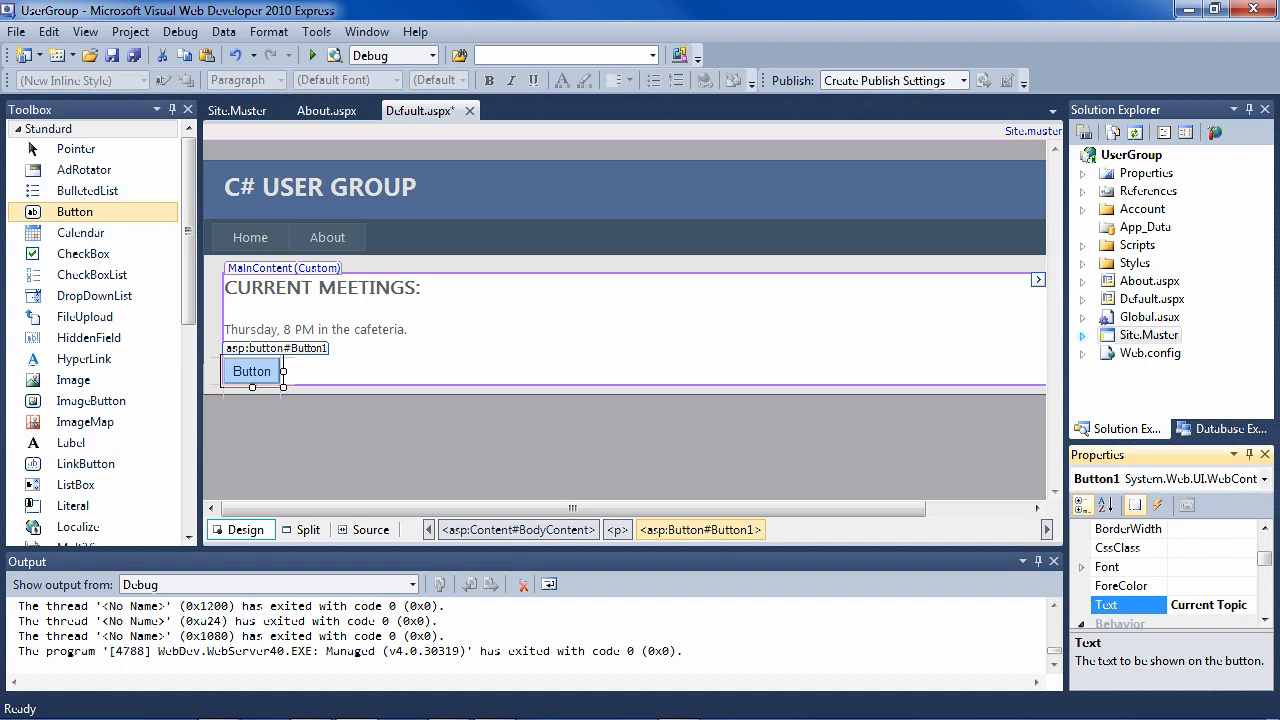
click(1208, 604)
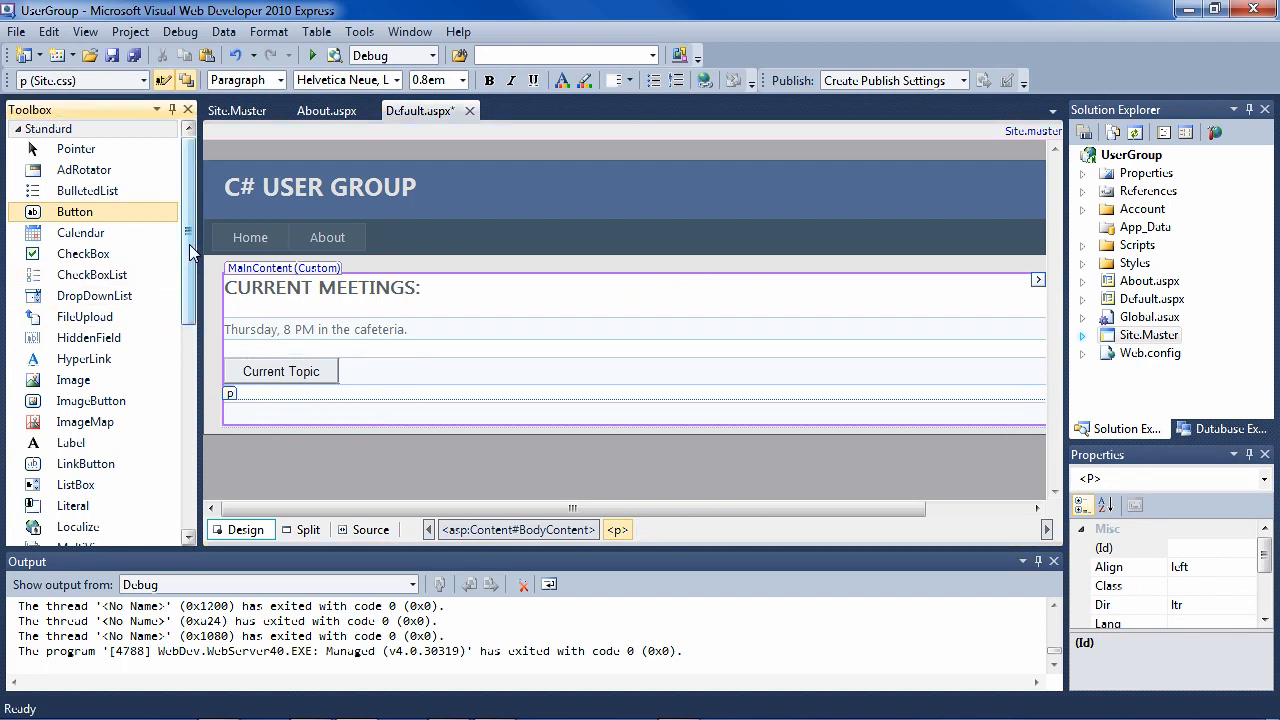
Add a Label control below the button and set its ID to InfoArea.
scroll(down, 3)
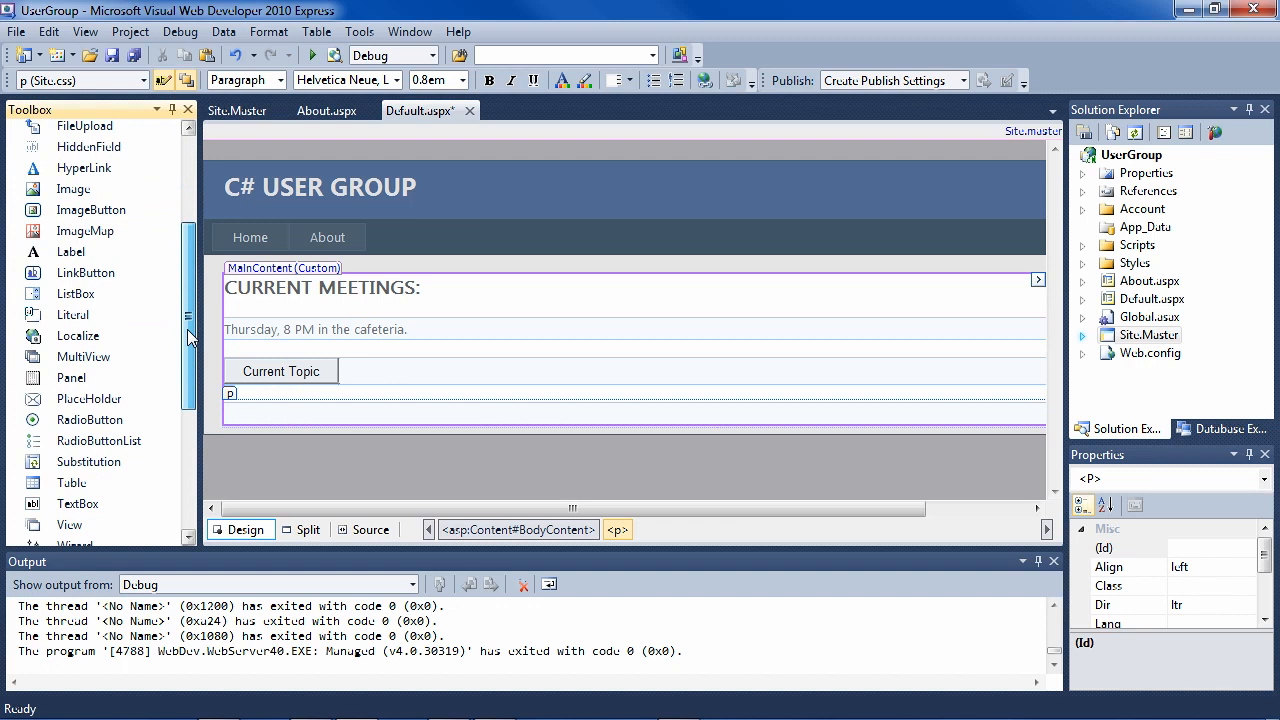
click(70, 252)
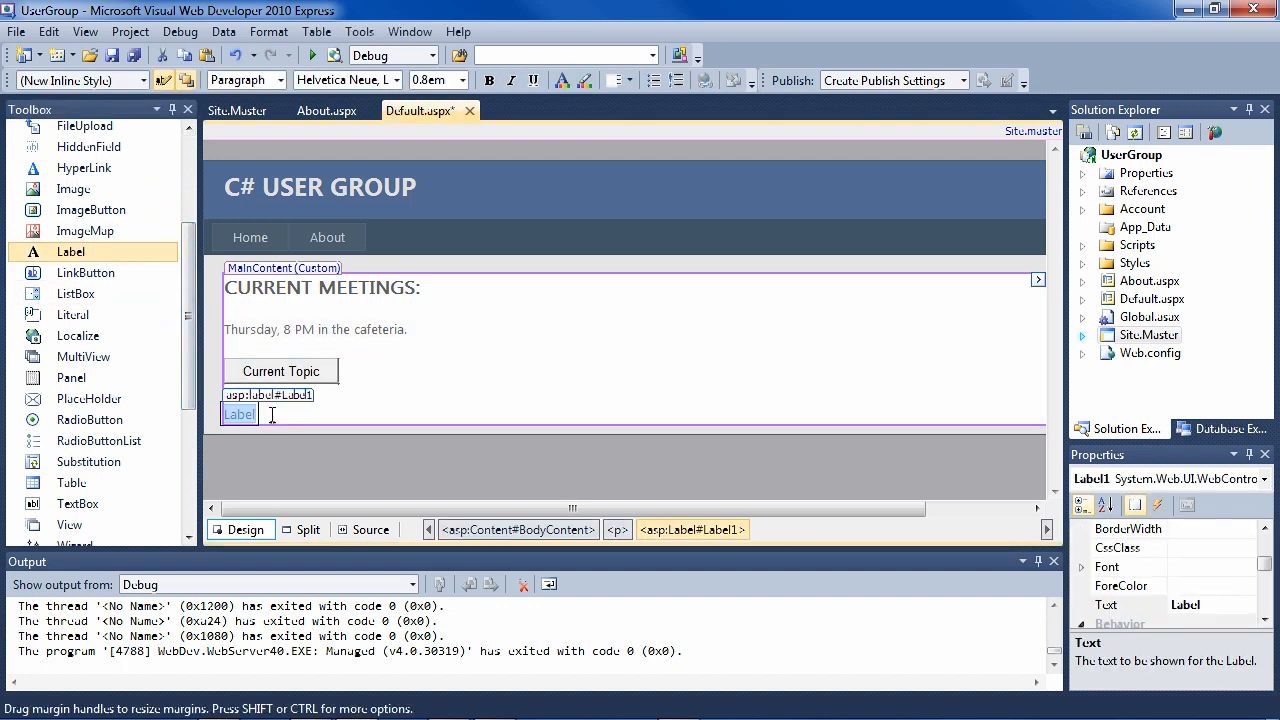
click(1104, 604)
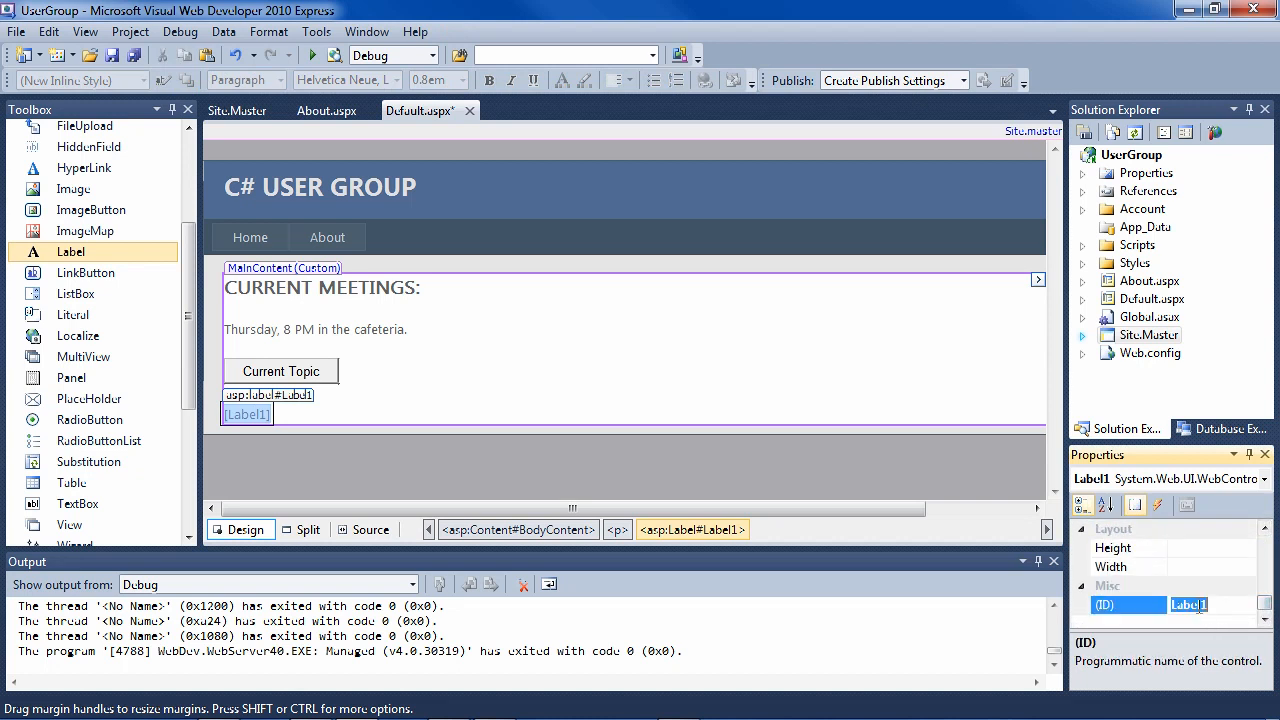
text(Info)
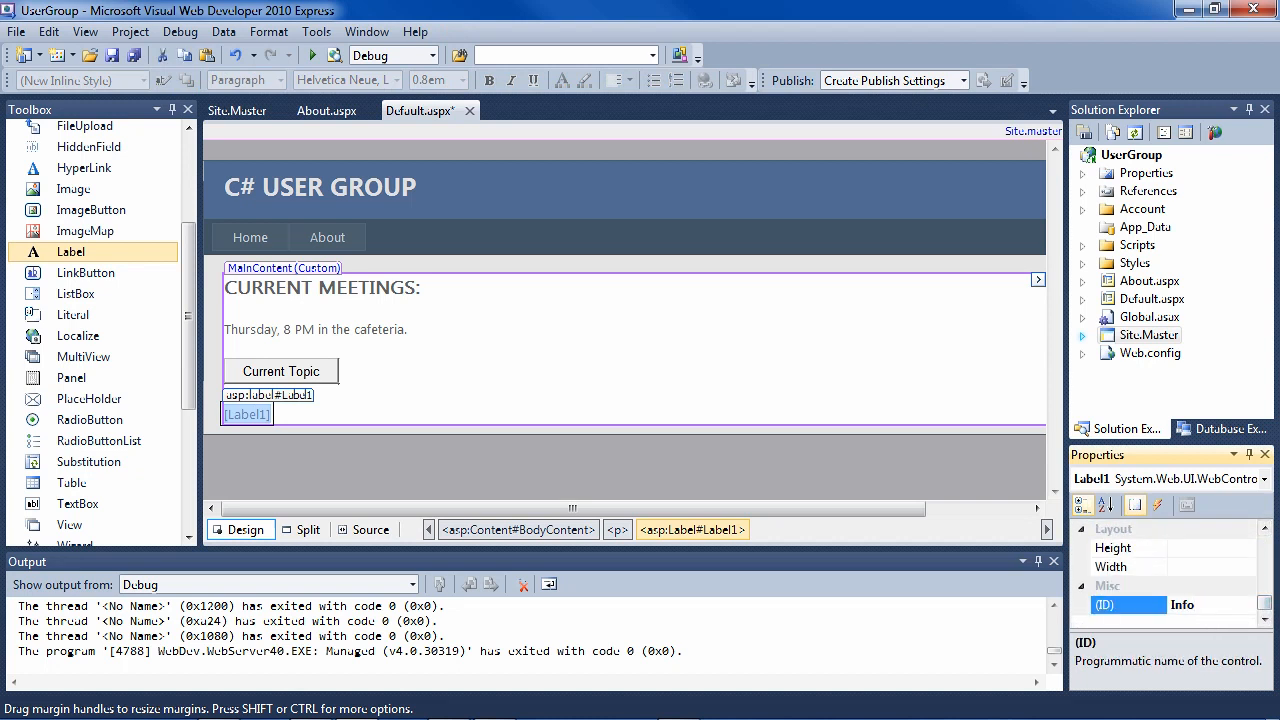
text(InfoArea)
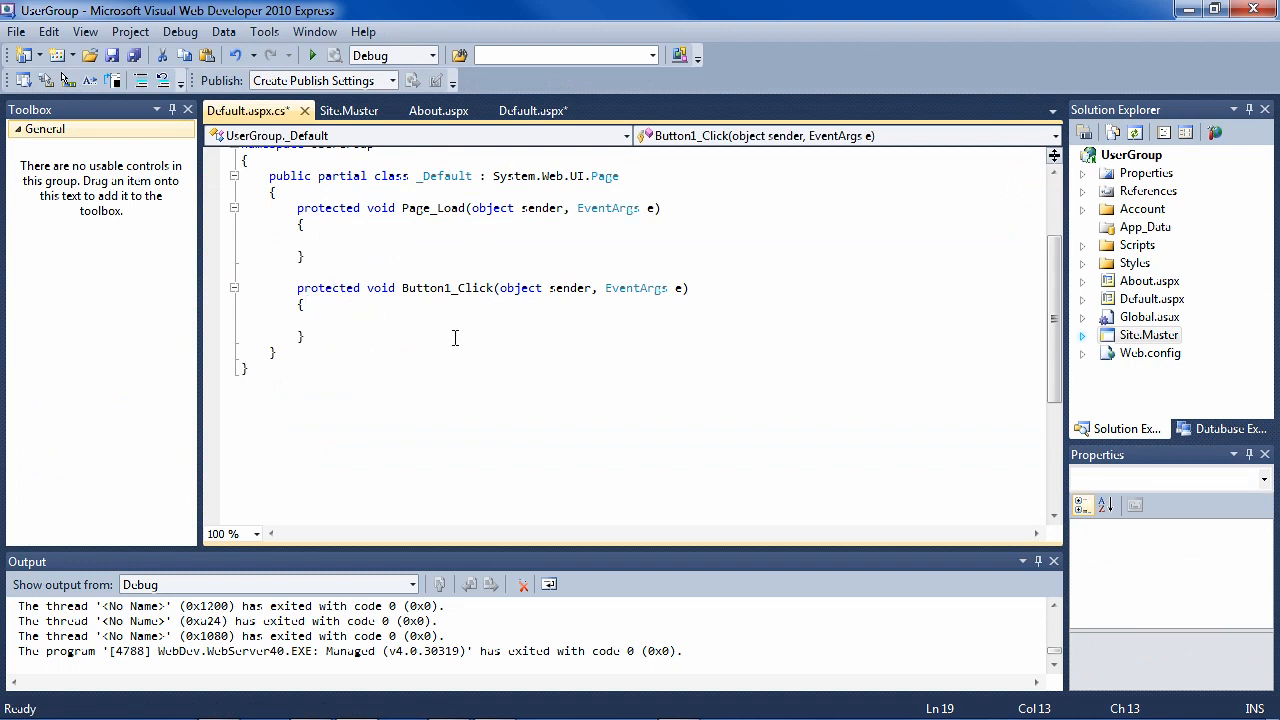
Write InfoArea.Text = "Reactive Extensions"; inside the Button1_Click handler.
text(InfoArea.Text = ")
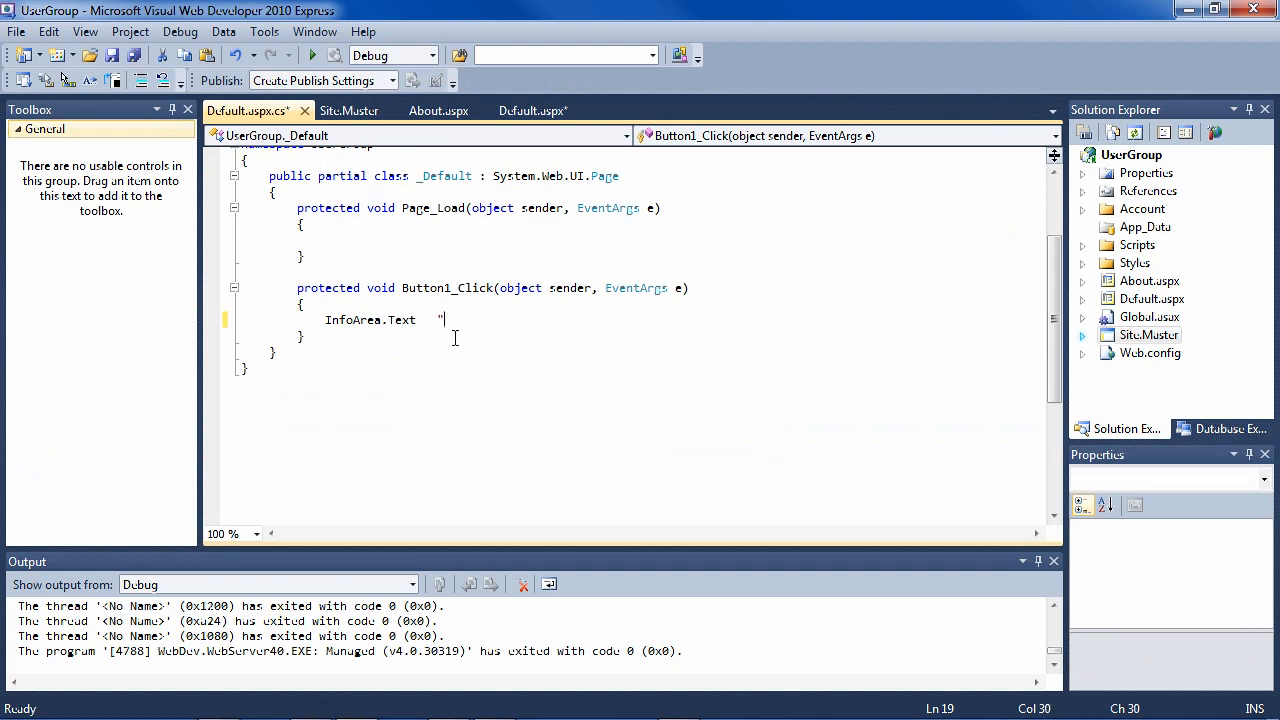
text(R)
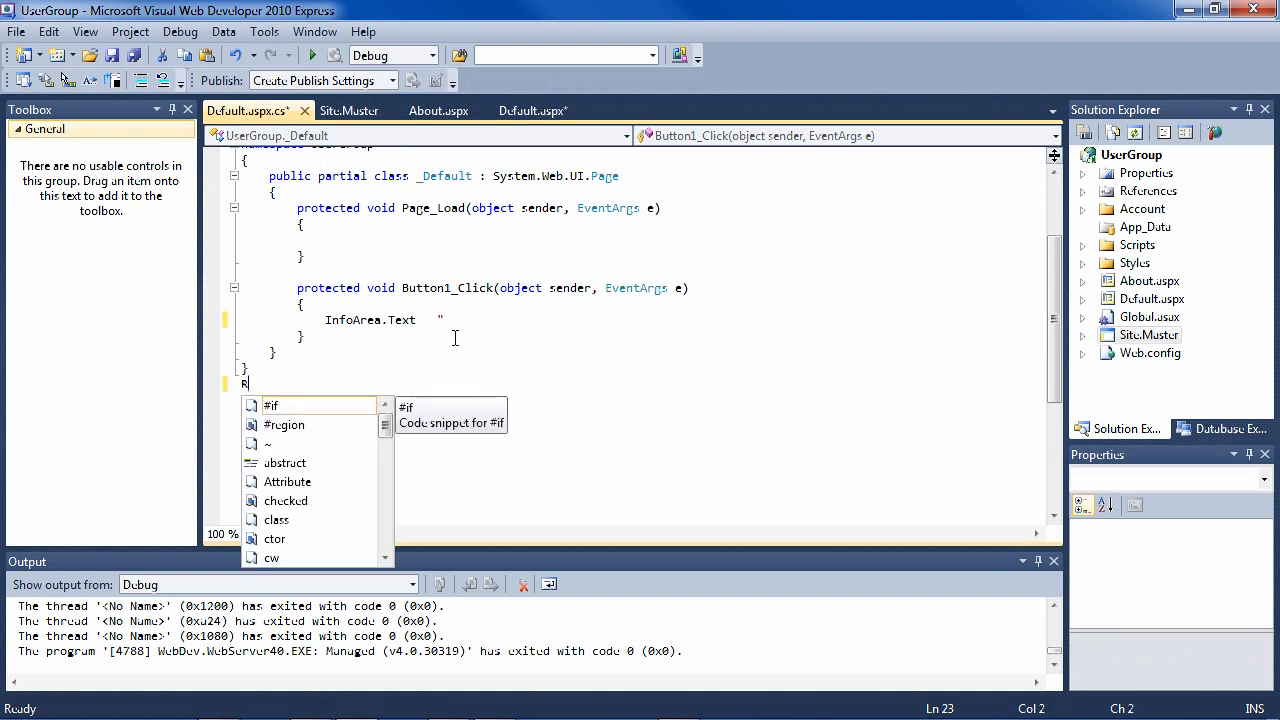
text(Re)
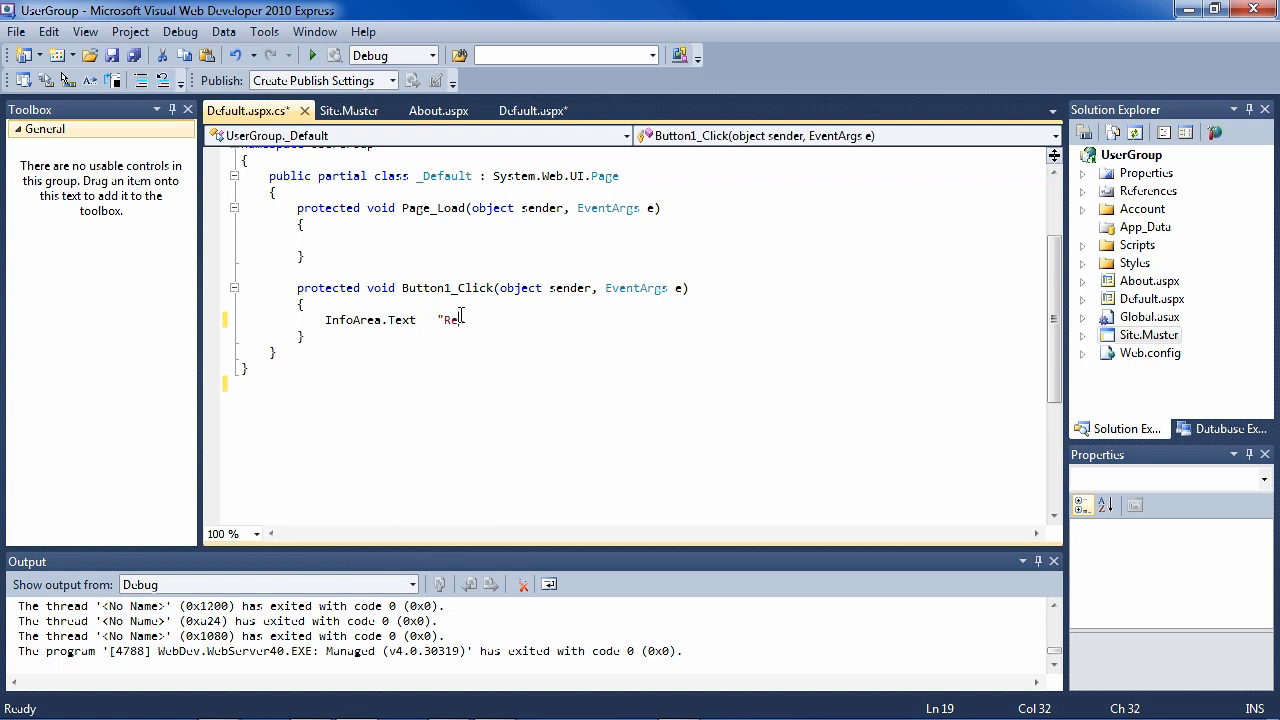
text(act)
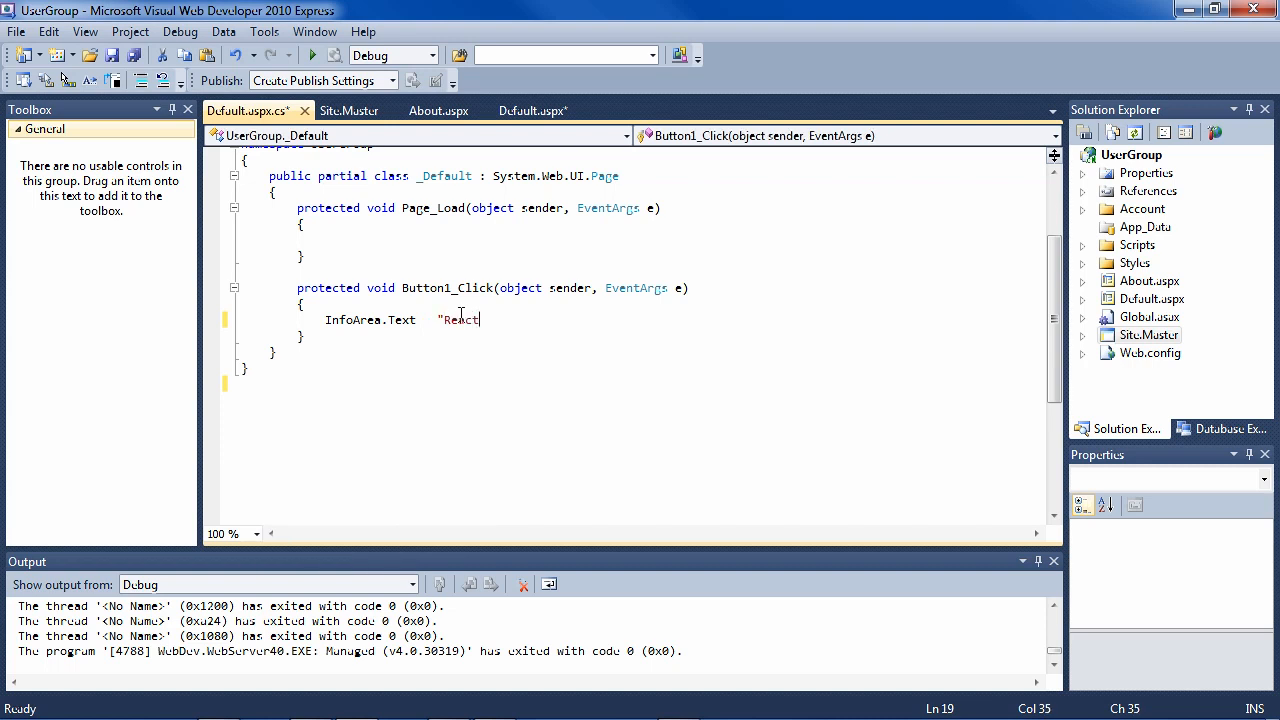
text(ive Extension)
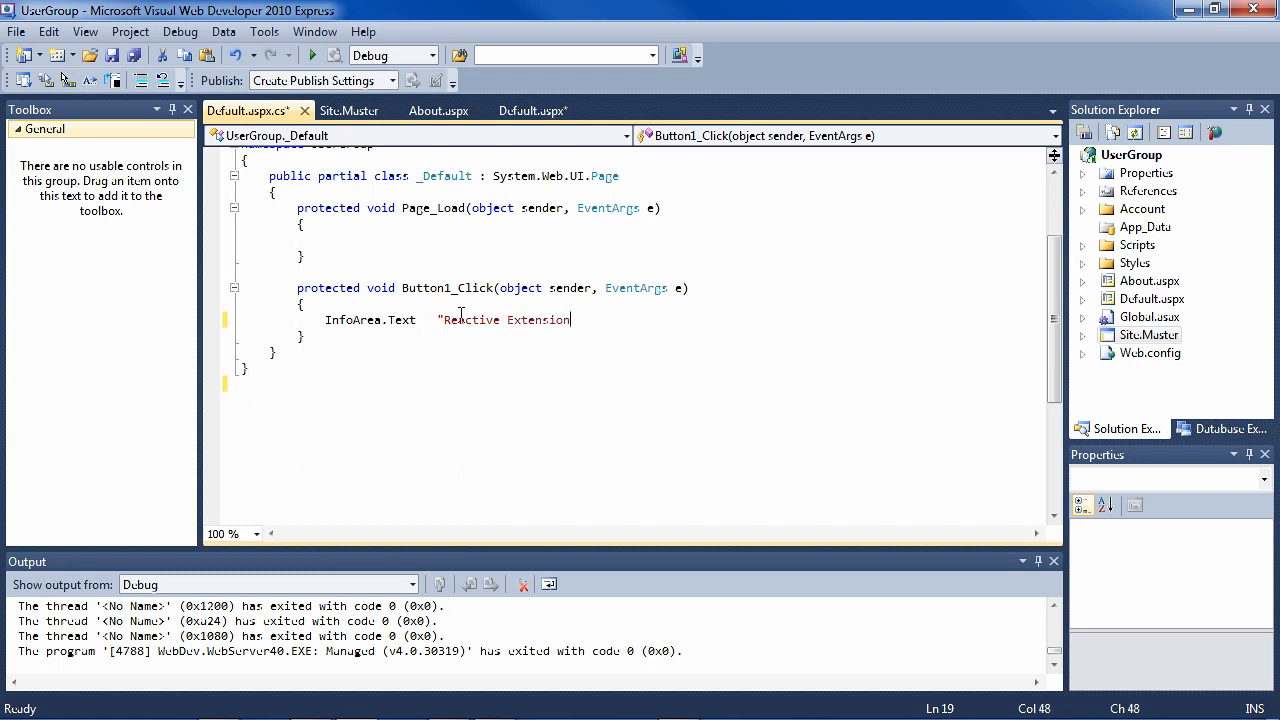
text(";")
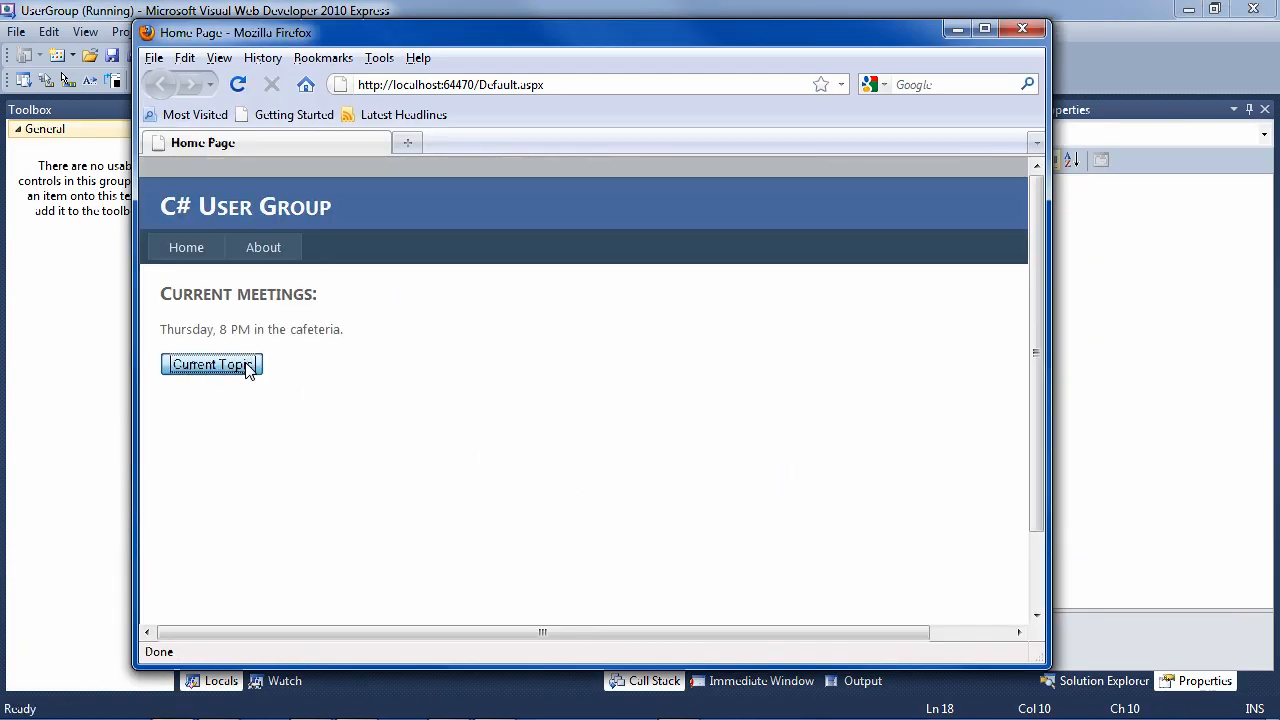
Click Current Topic in Firefox so 'Reactive Extensions' appears beneath the button.
click(212, 364)
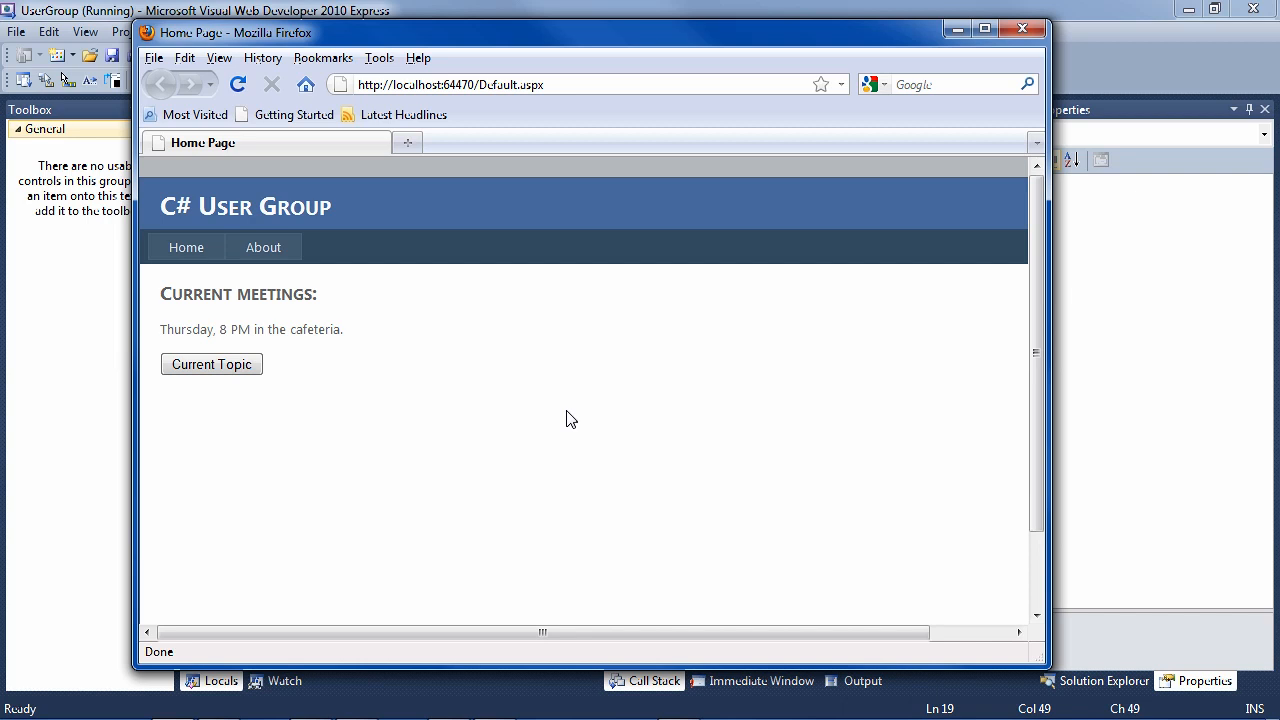
click(212, 364)
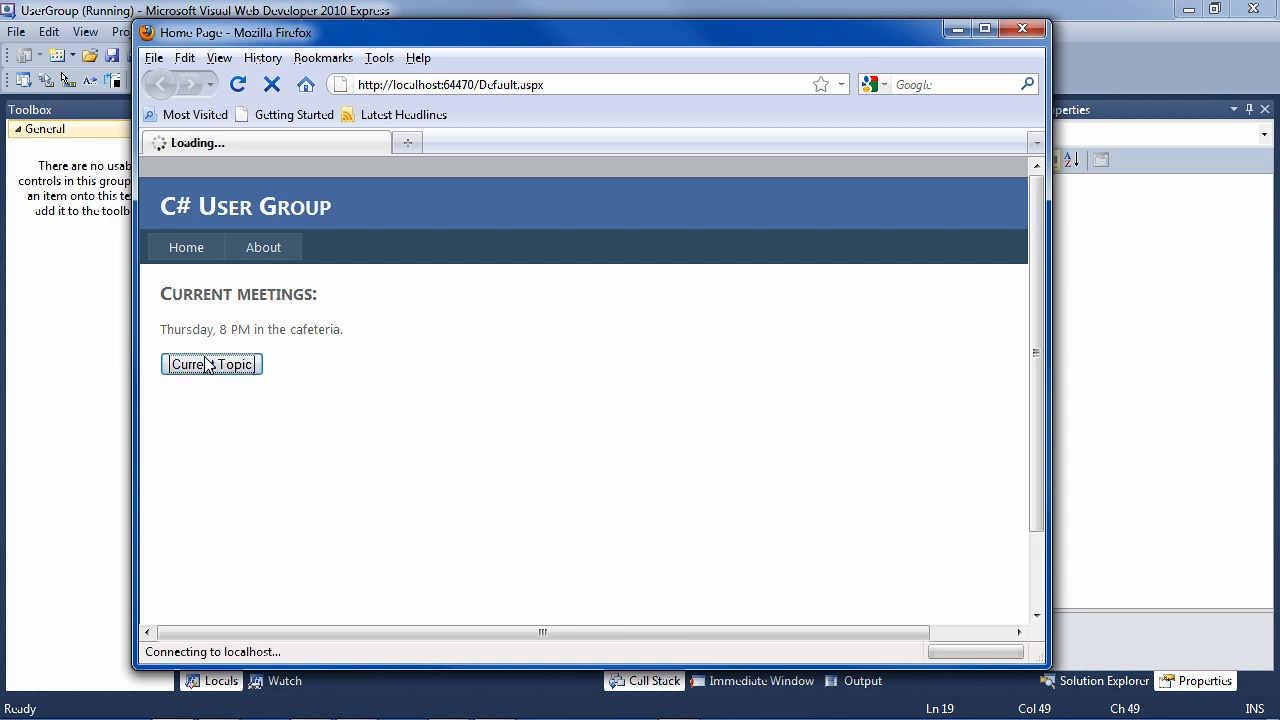
click(212, 364)
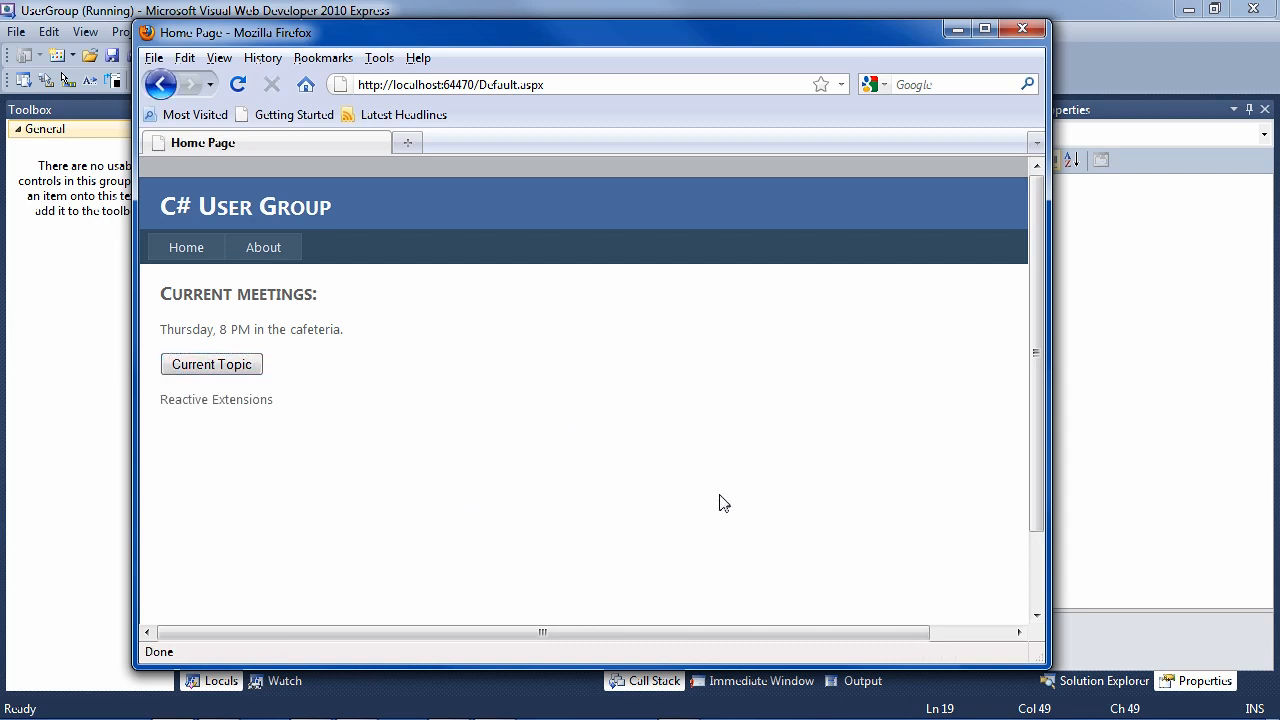